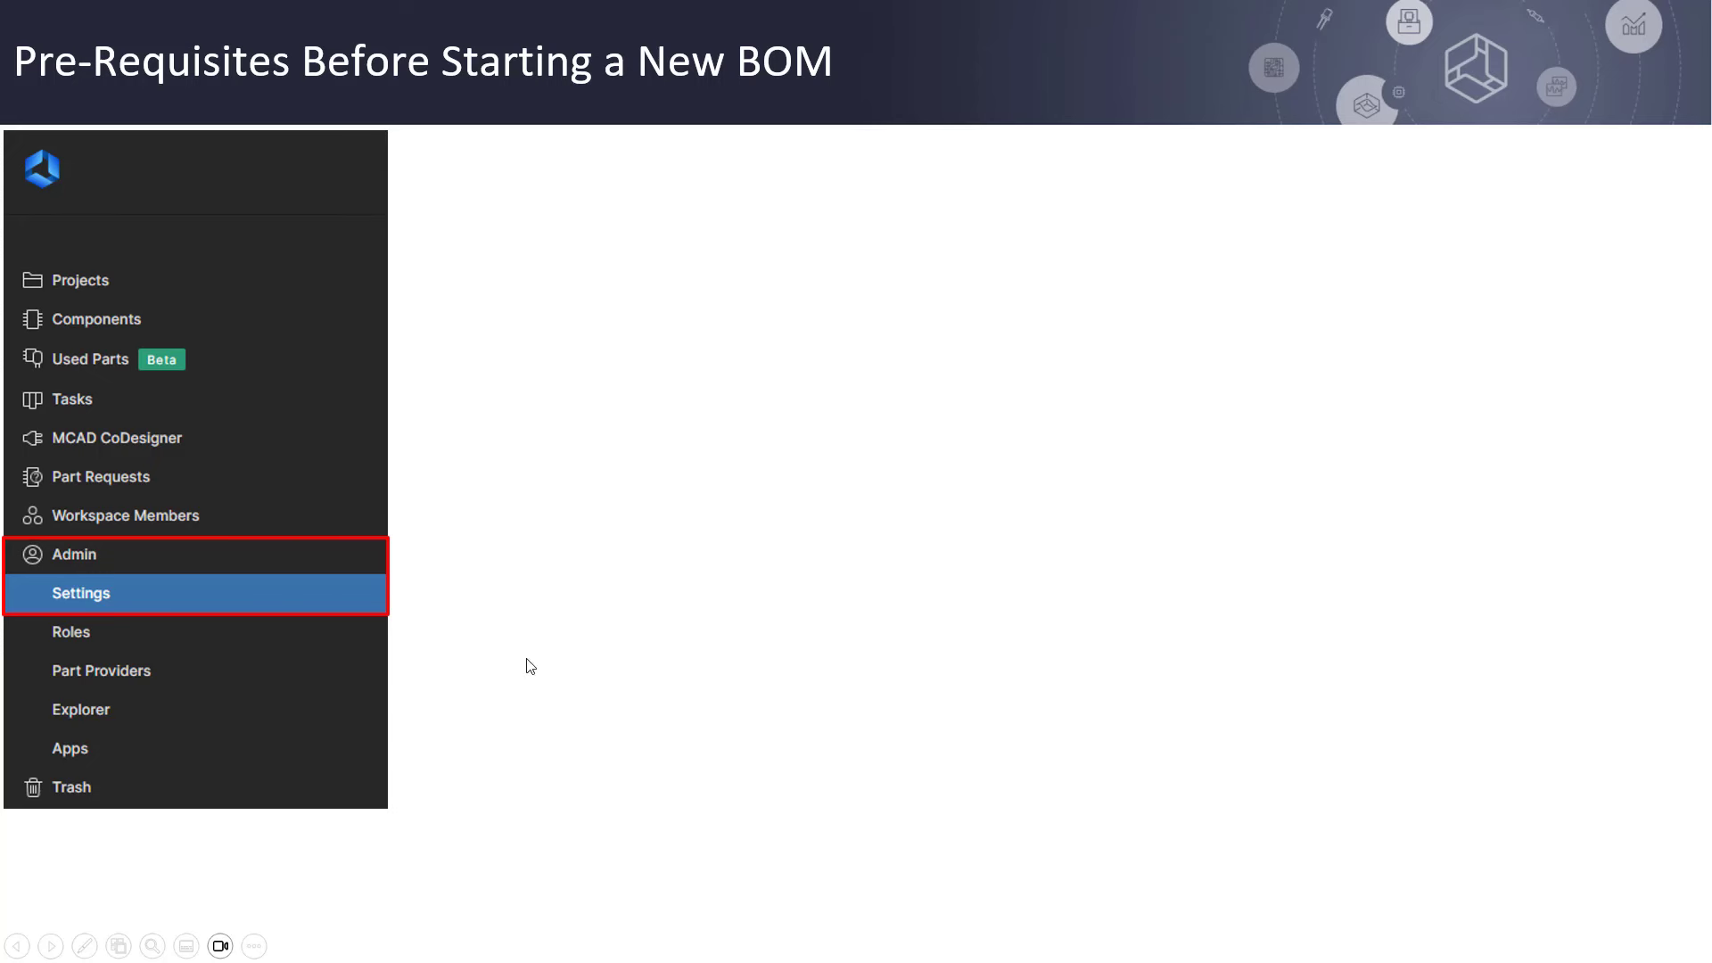
- Reveal the Lifecycle Definitions step and the Generic Lifecycle entry on the prerequisites slide
click(81, 593)
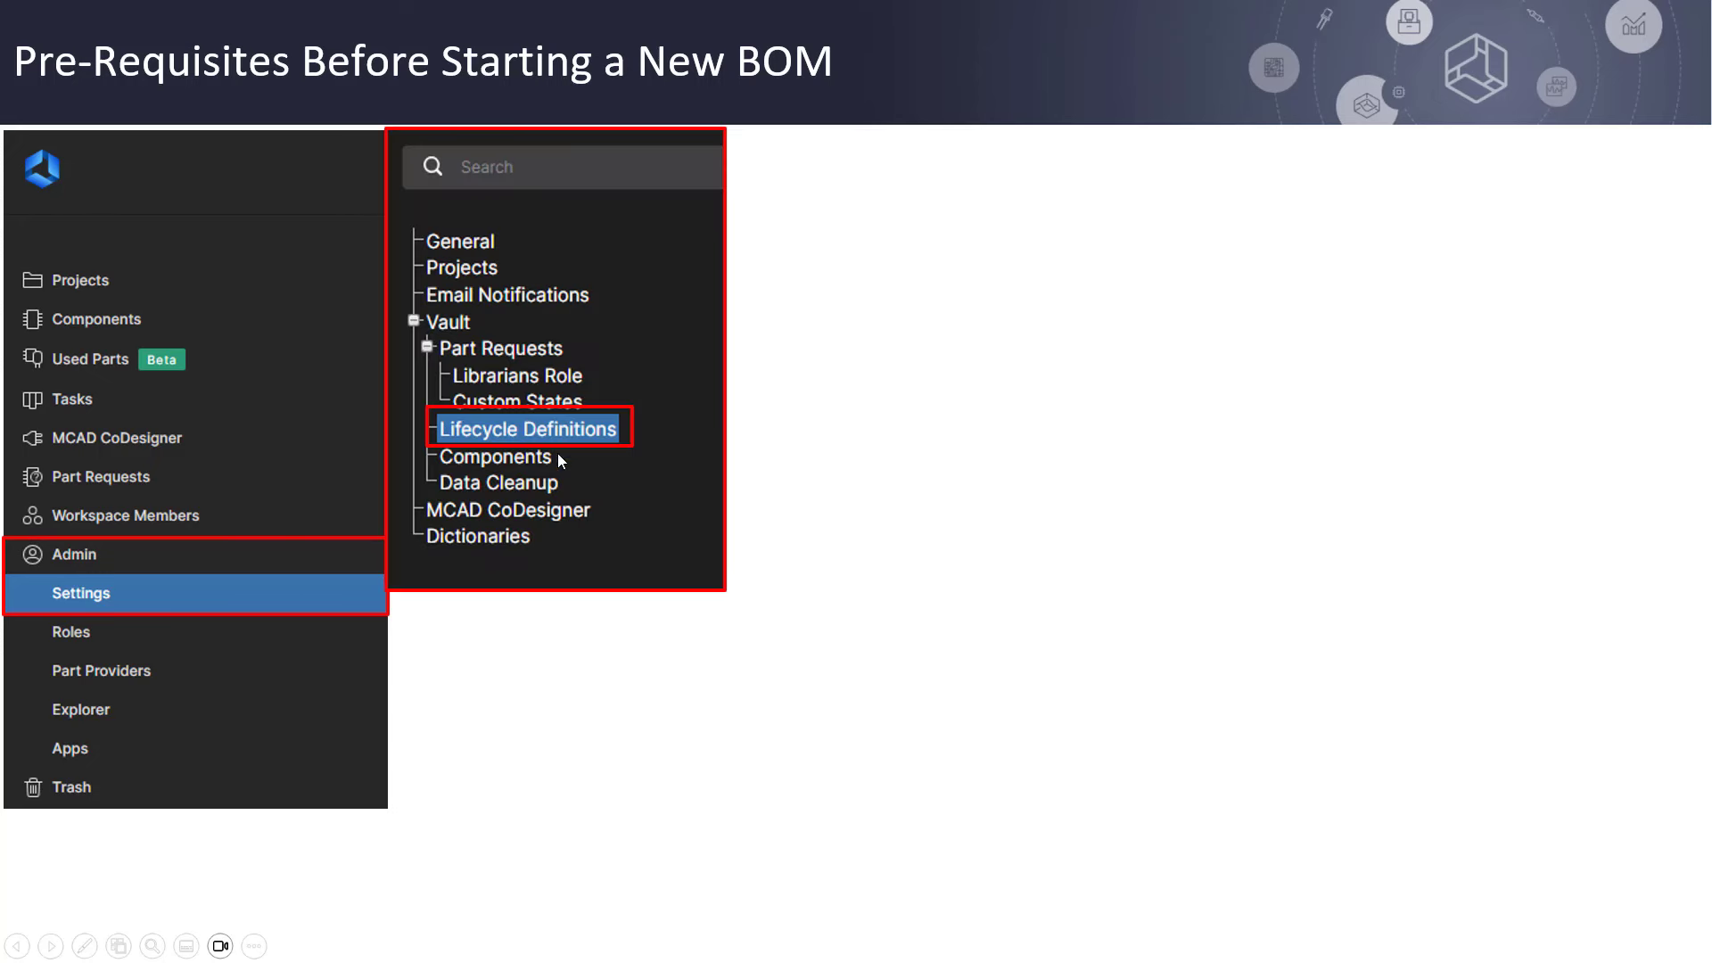
mouse_move(808, 724)
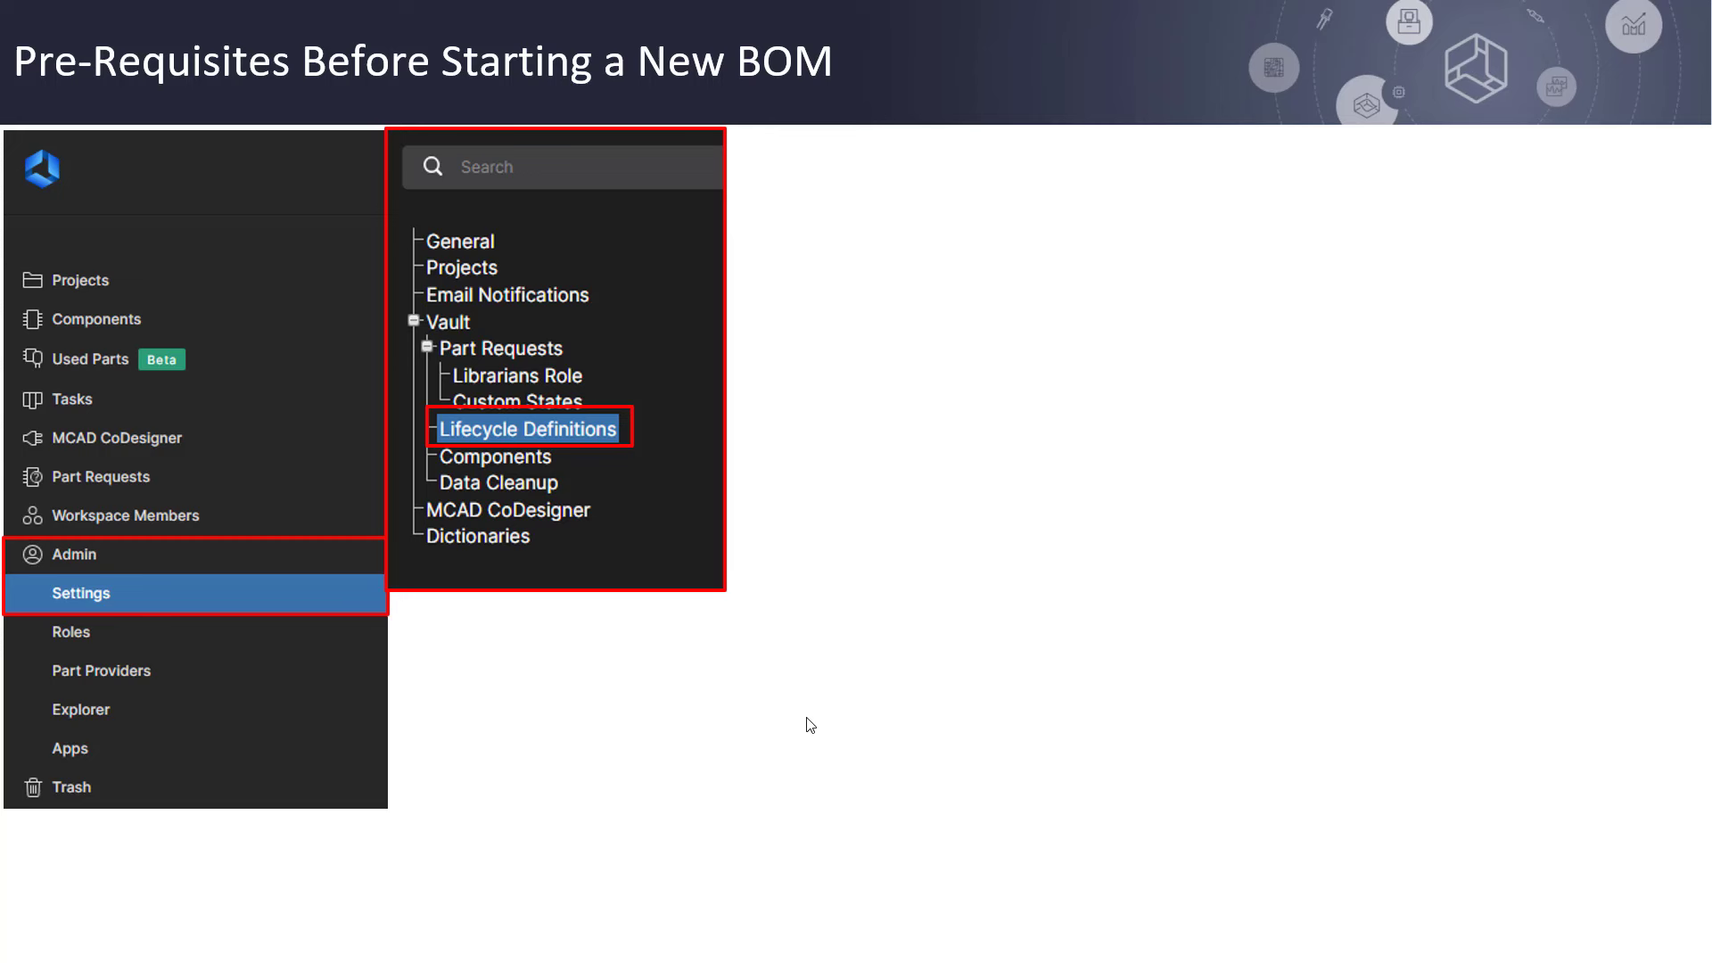
click(528, 427)
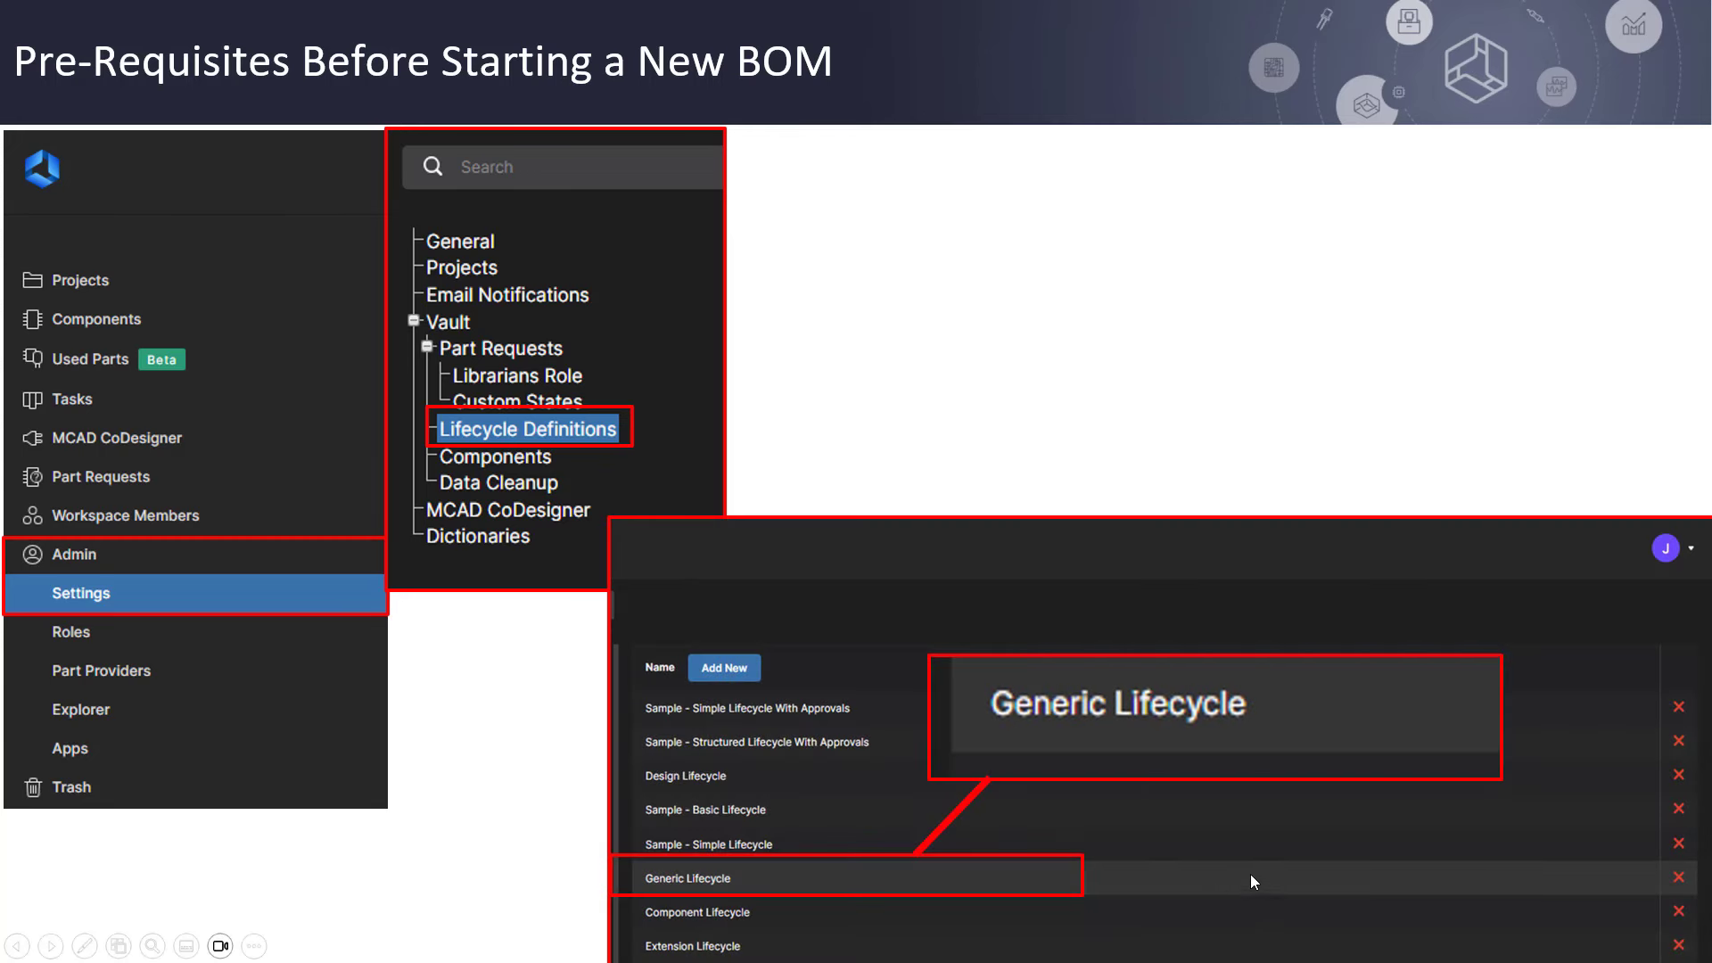
mouse_move(1286, 870)
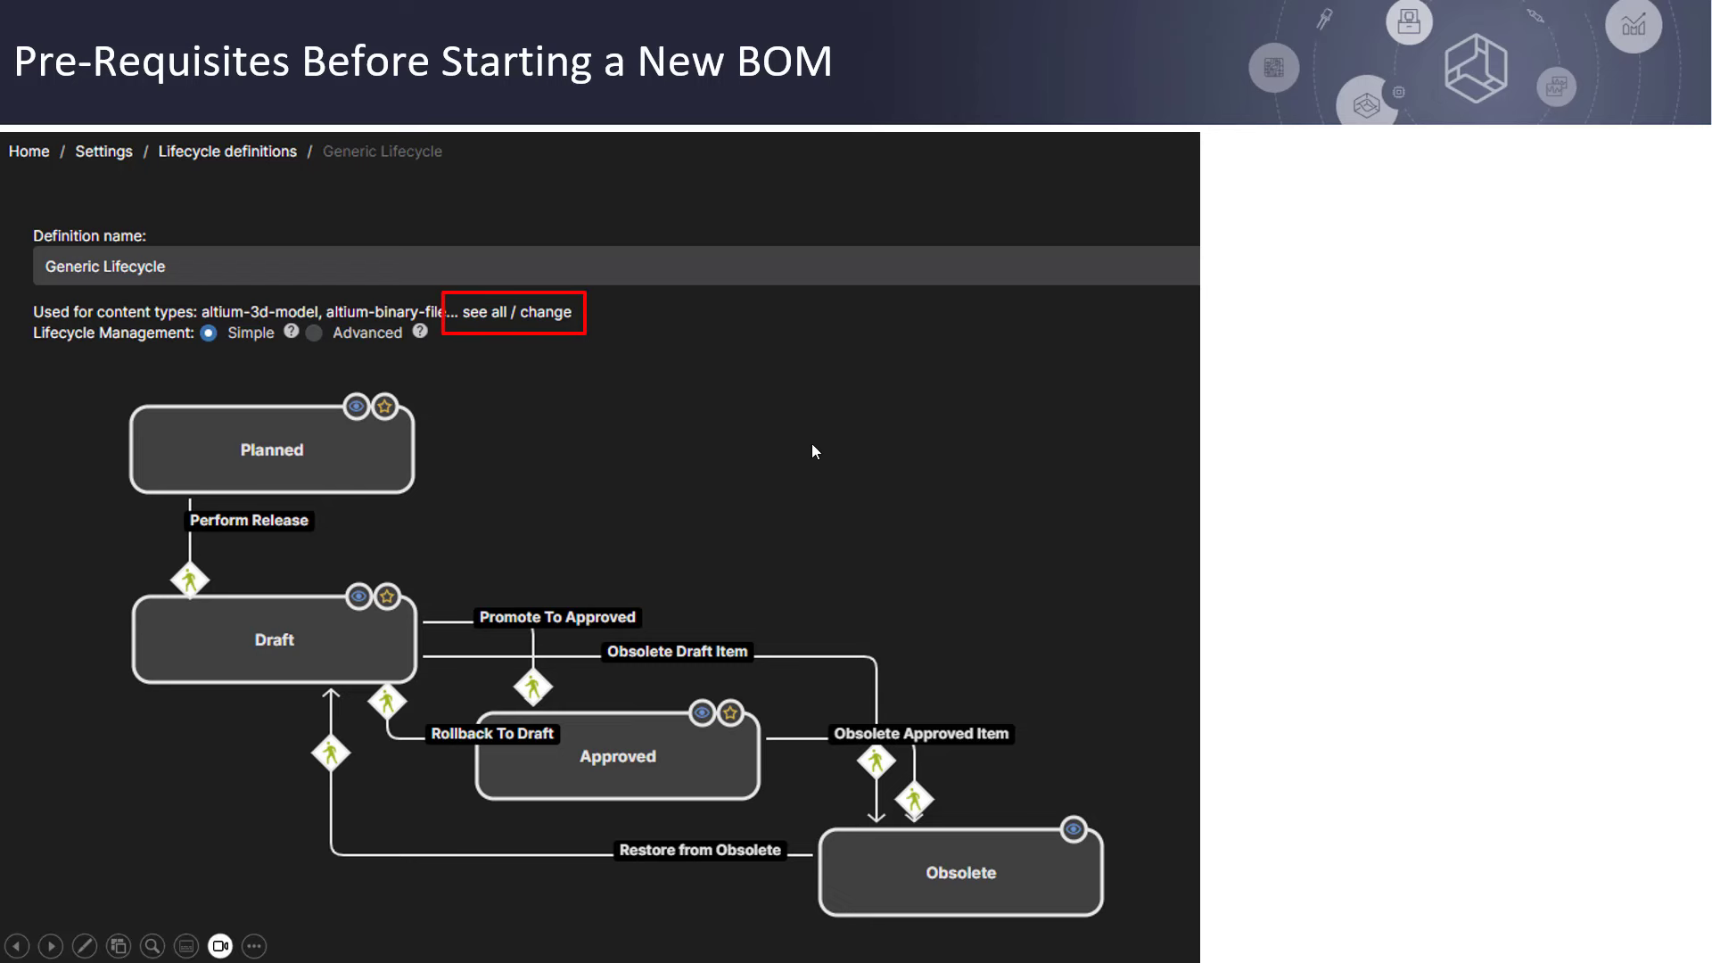
- Reveal the Content Types callout with Managed BOM highlighted as in use
click(512, 313)
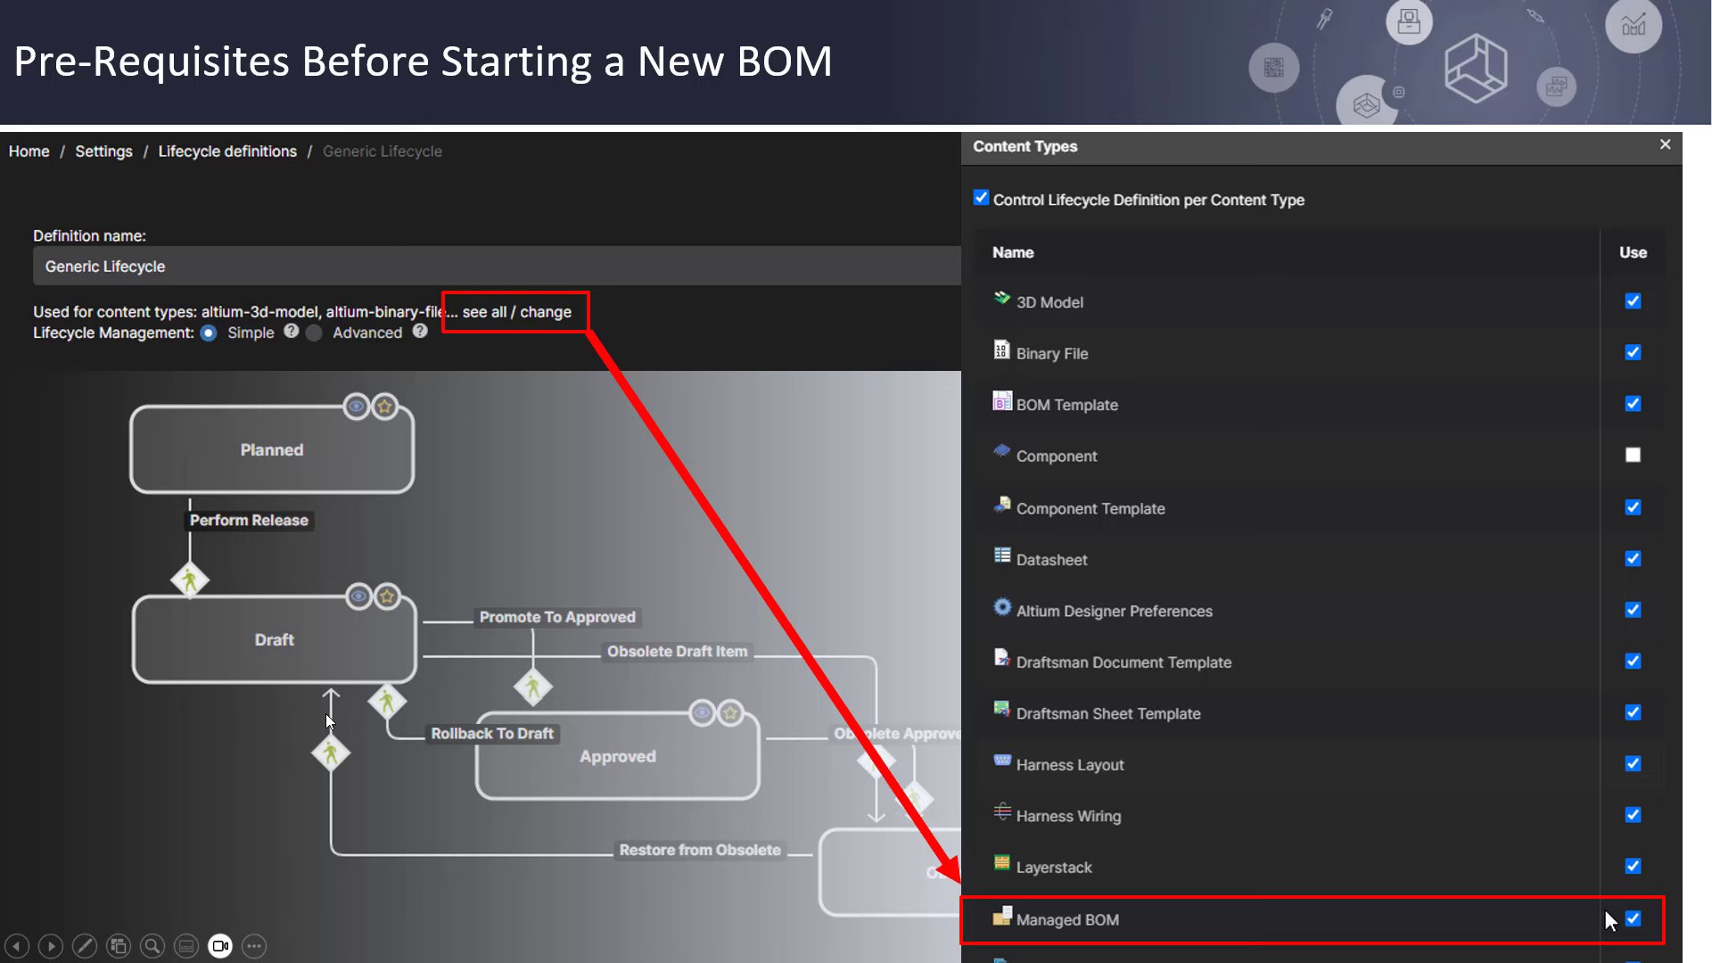
mouse_move(684, 742)
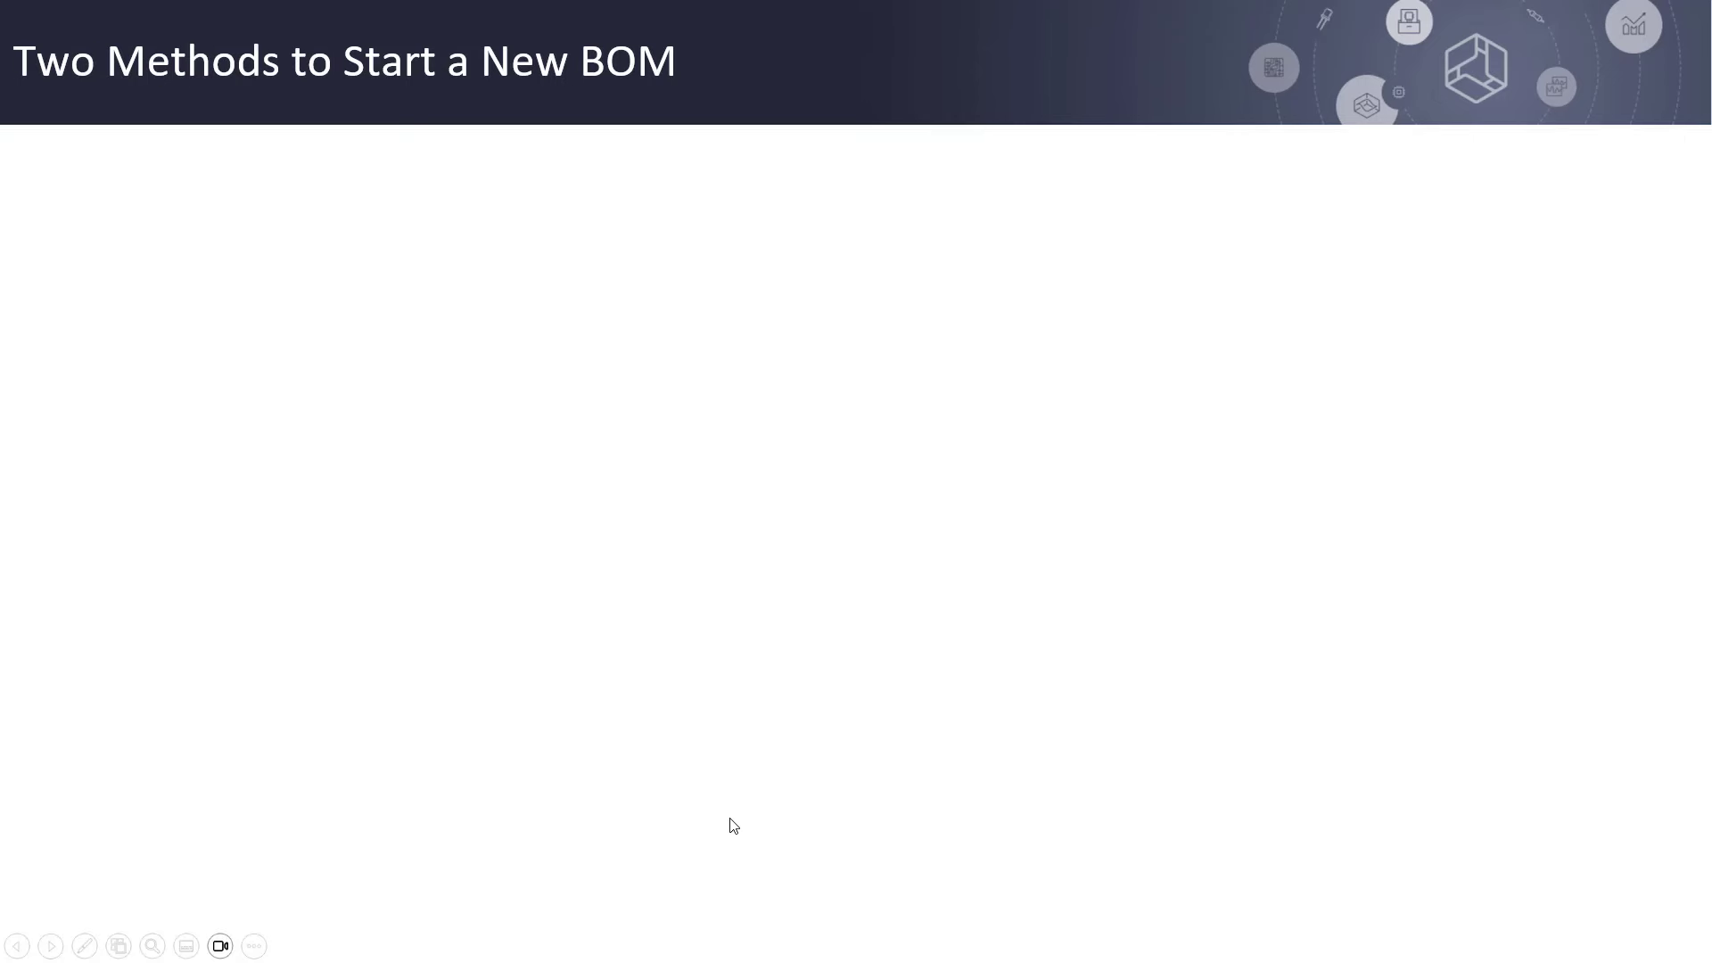
mouse_move(732, 756)
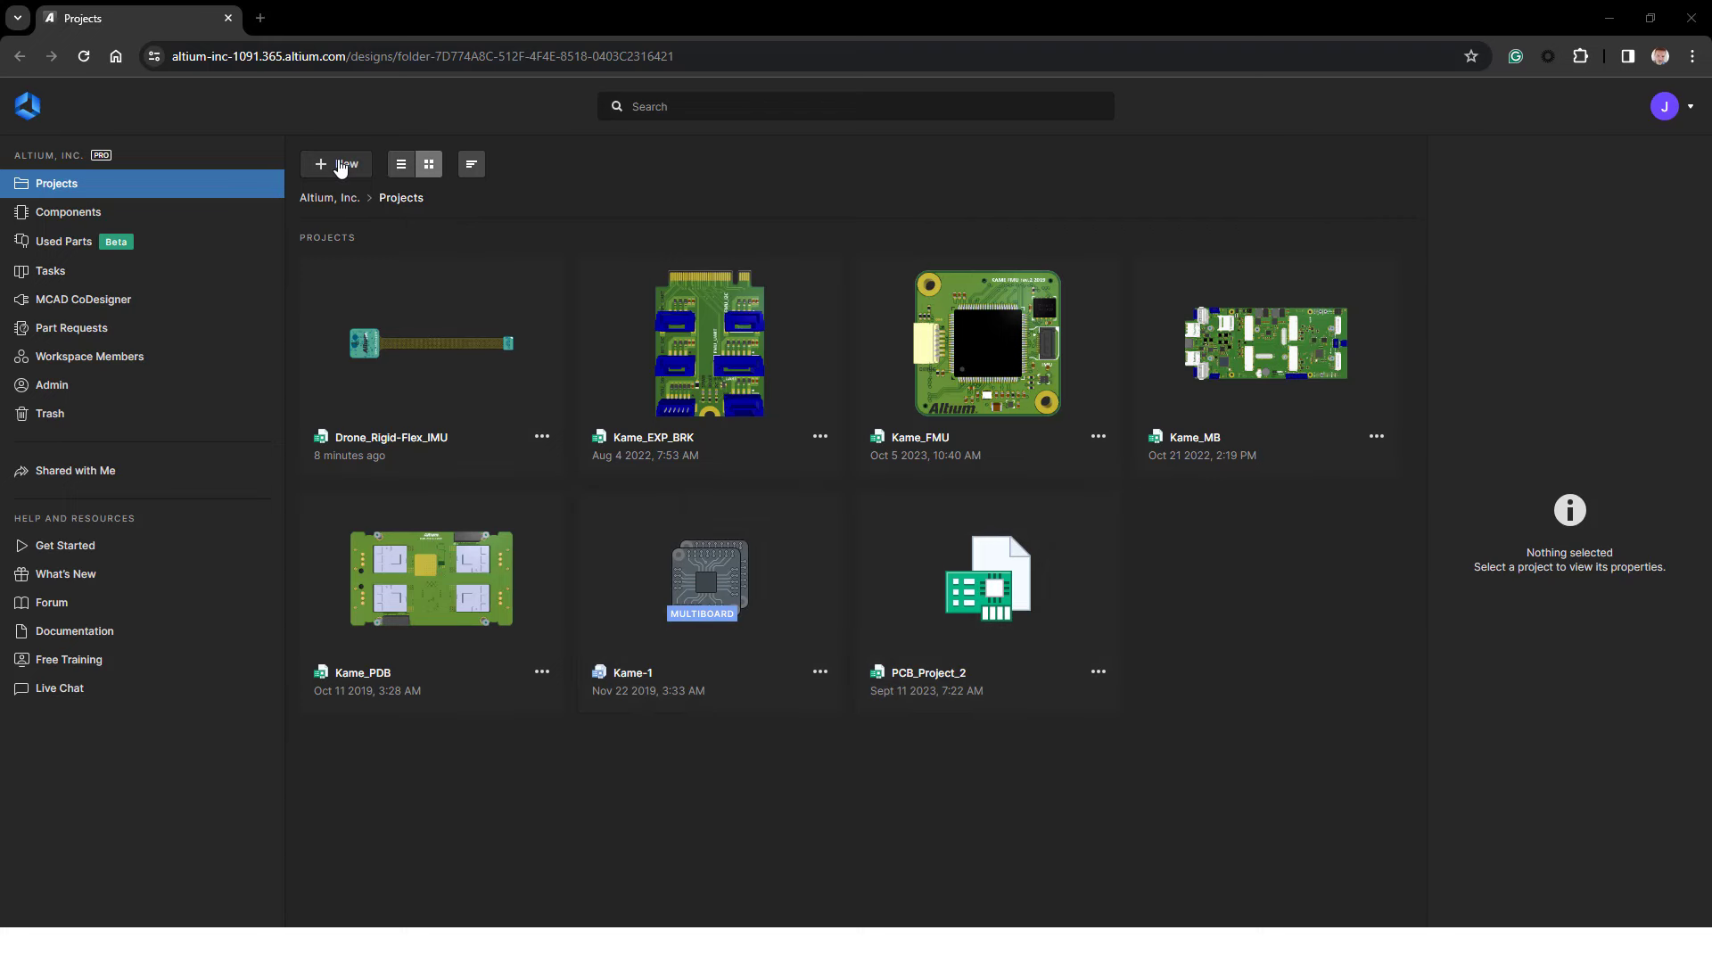
- Upload BOM from Kame_FMU.csv as a new BOM project via New > Upload BOM
click(336, 164)
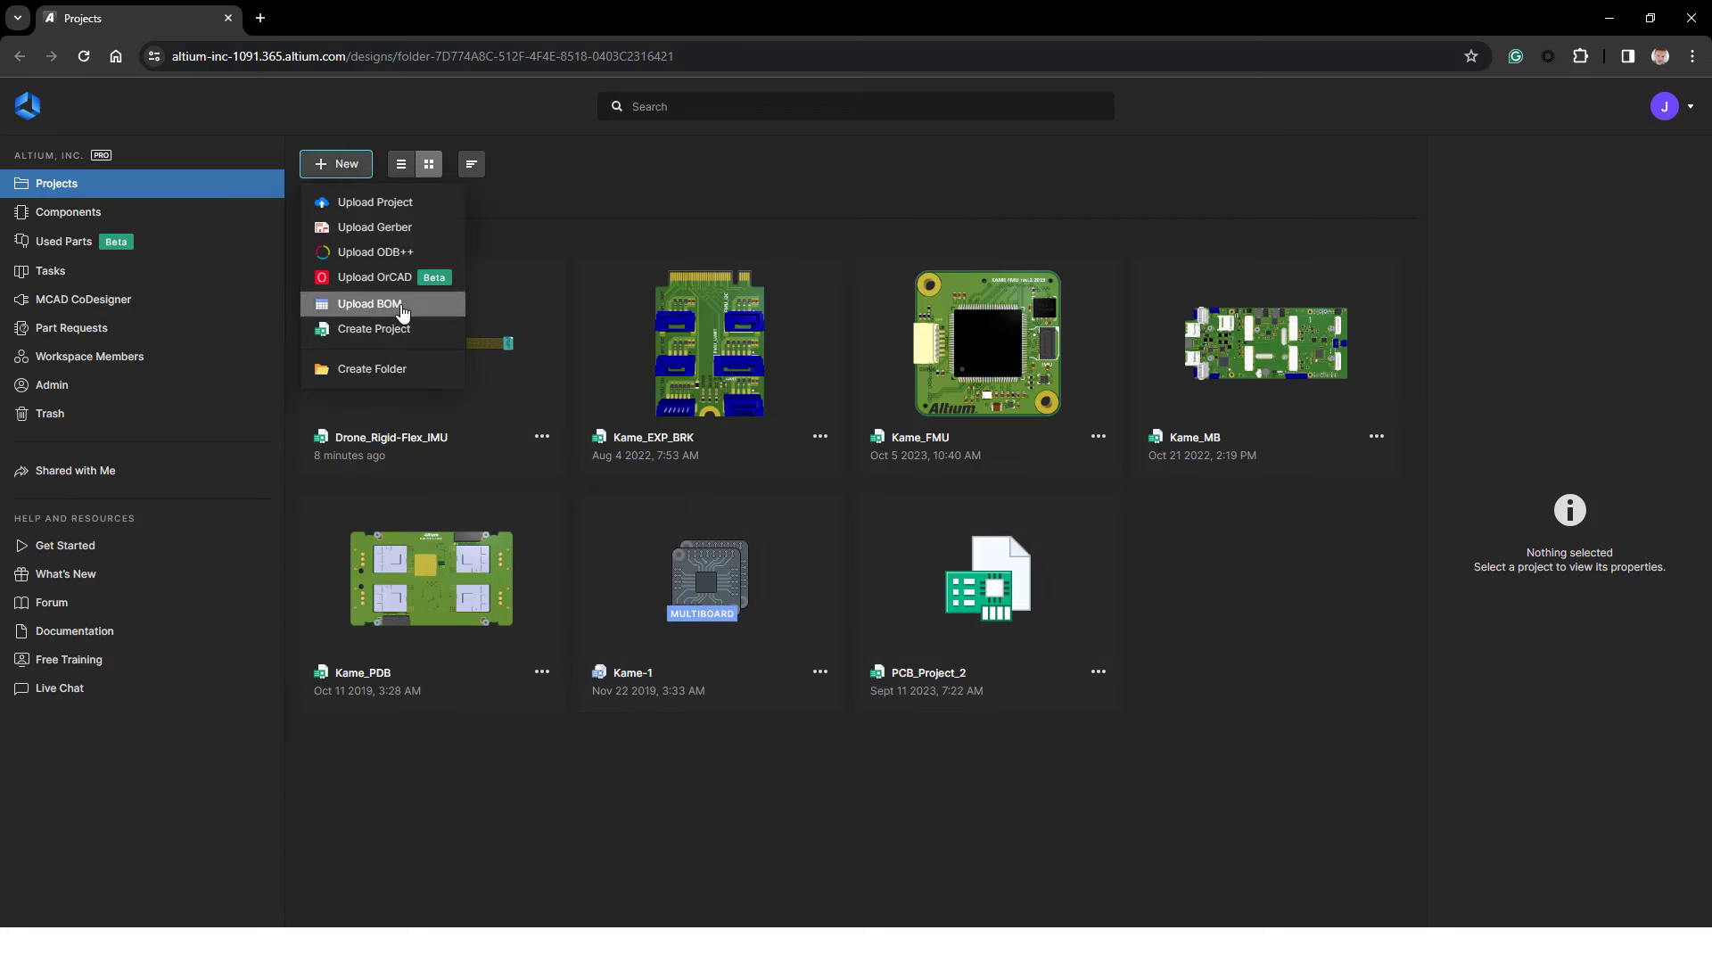
click(370, 304)
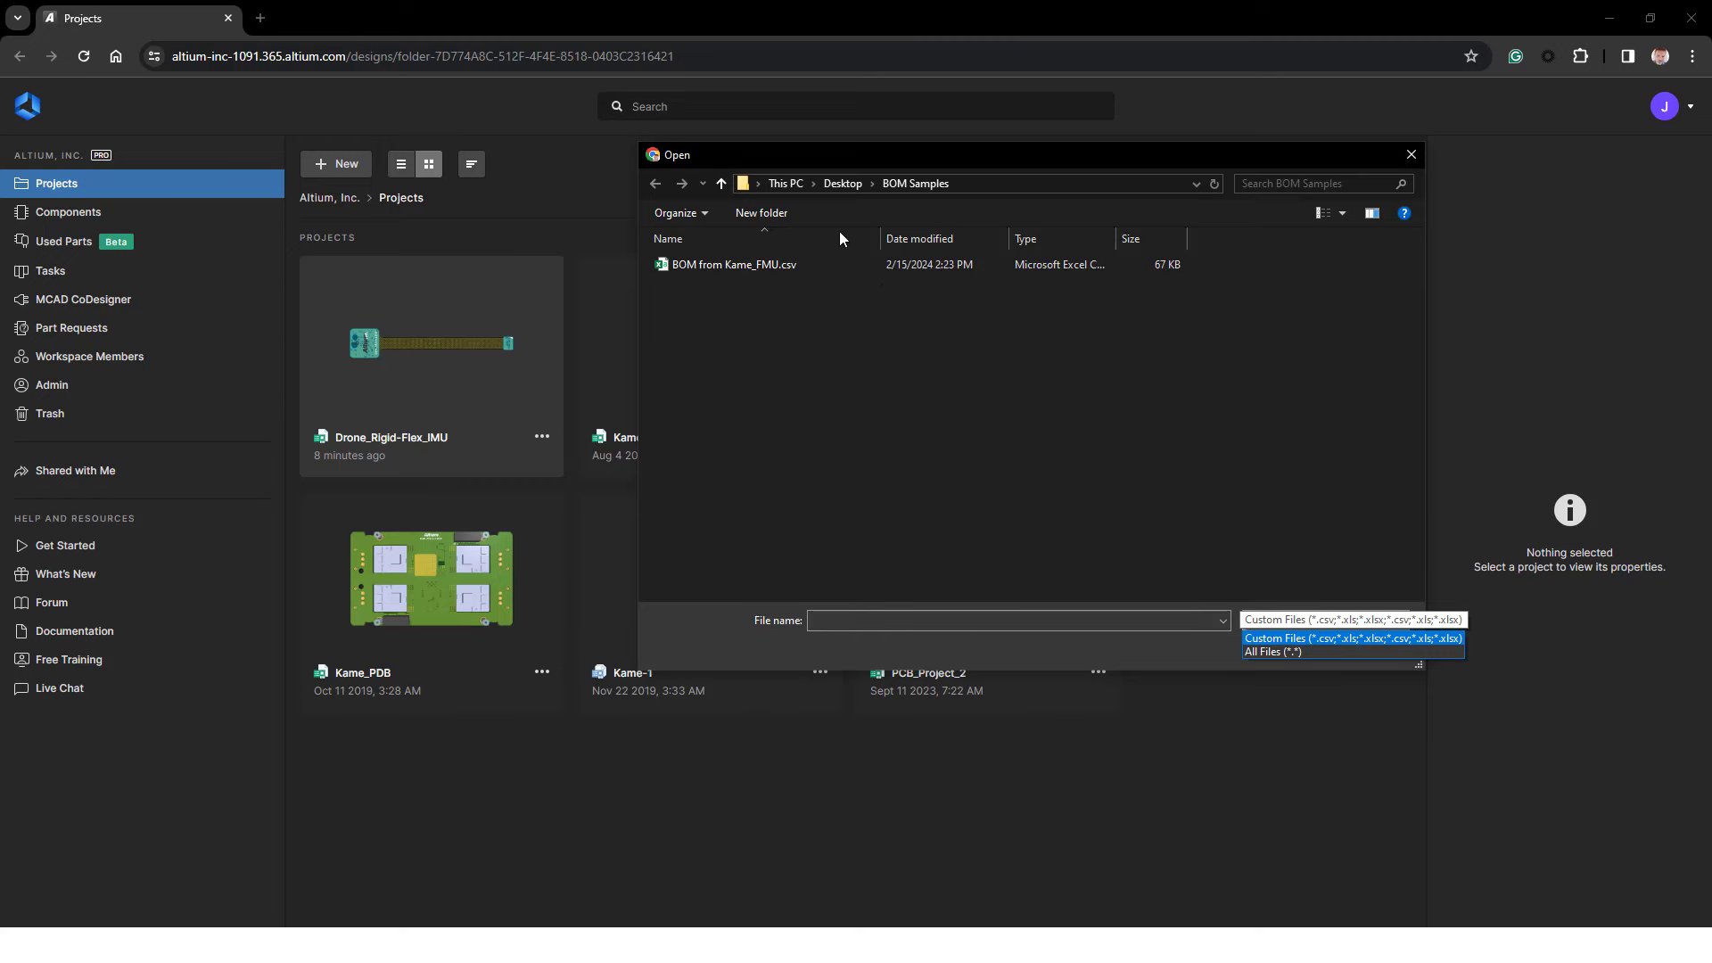
click(1350, 619)
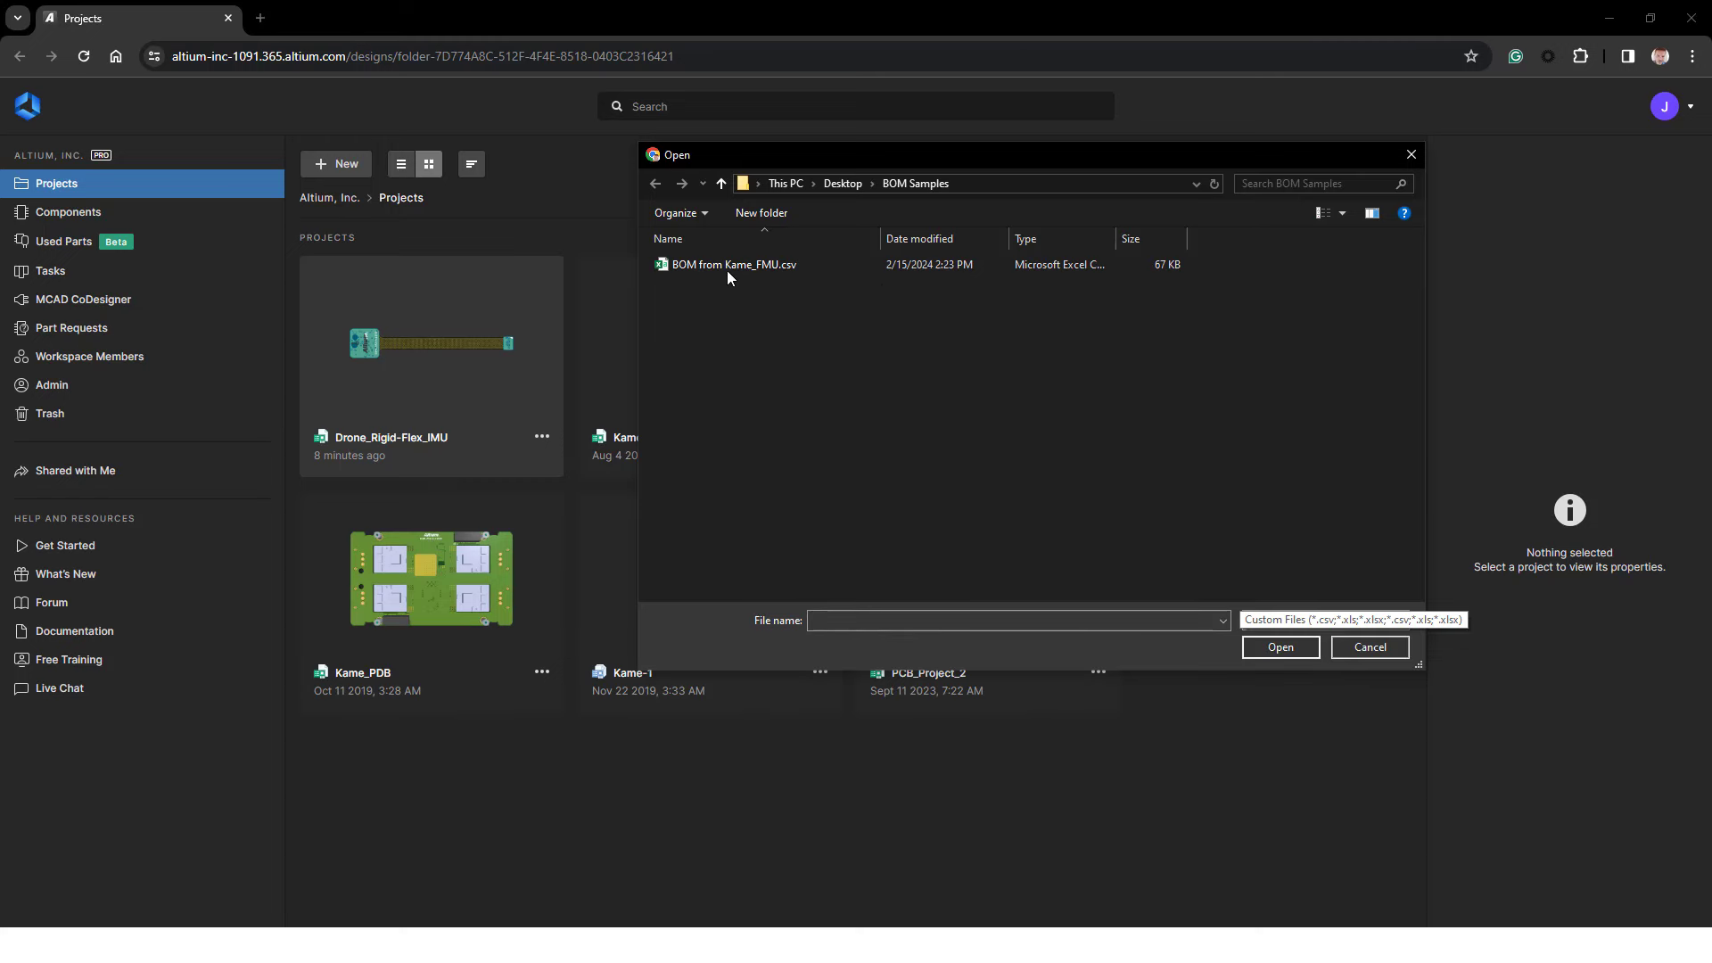
click(1368, 645)
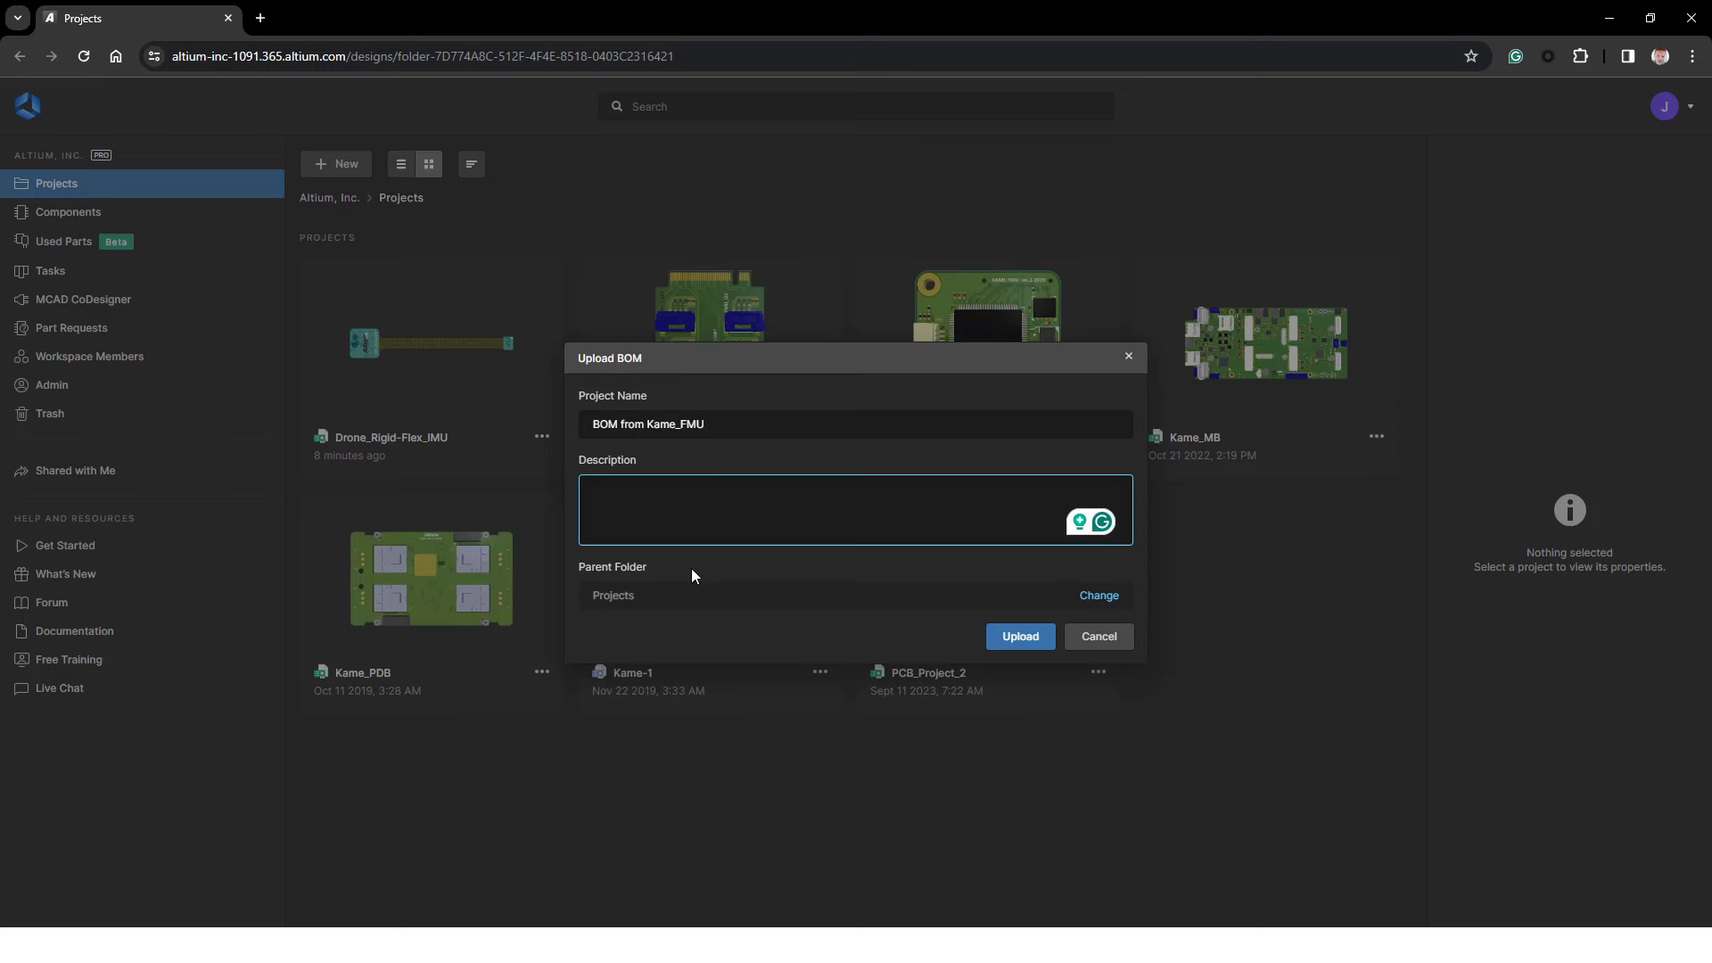
click(1019, 637)
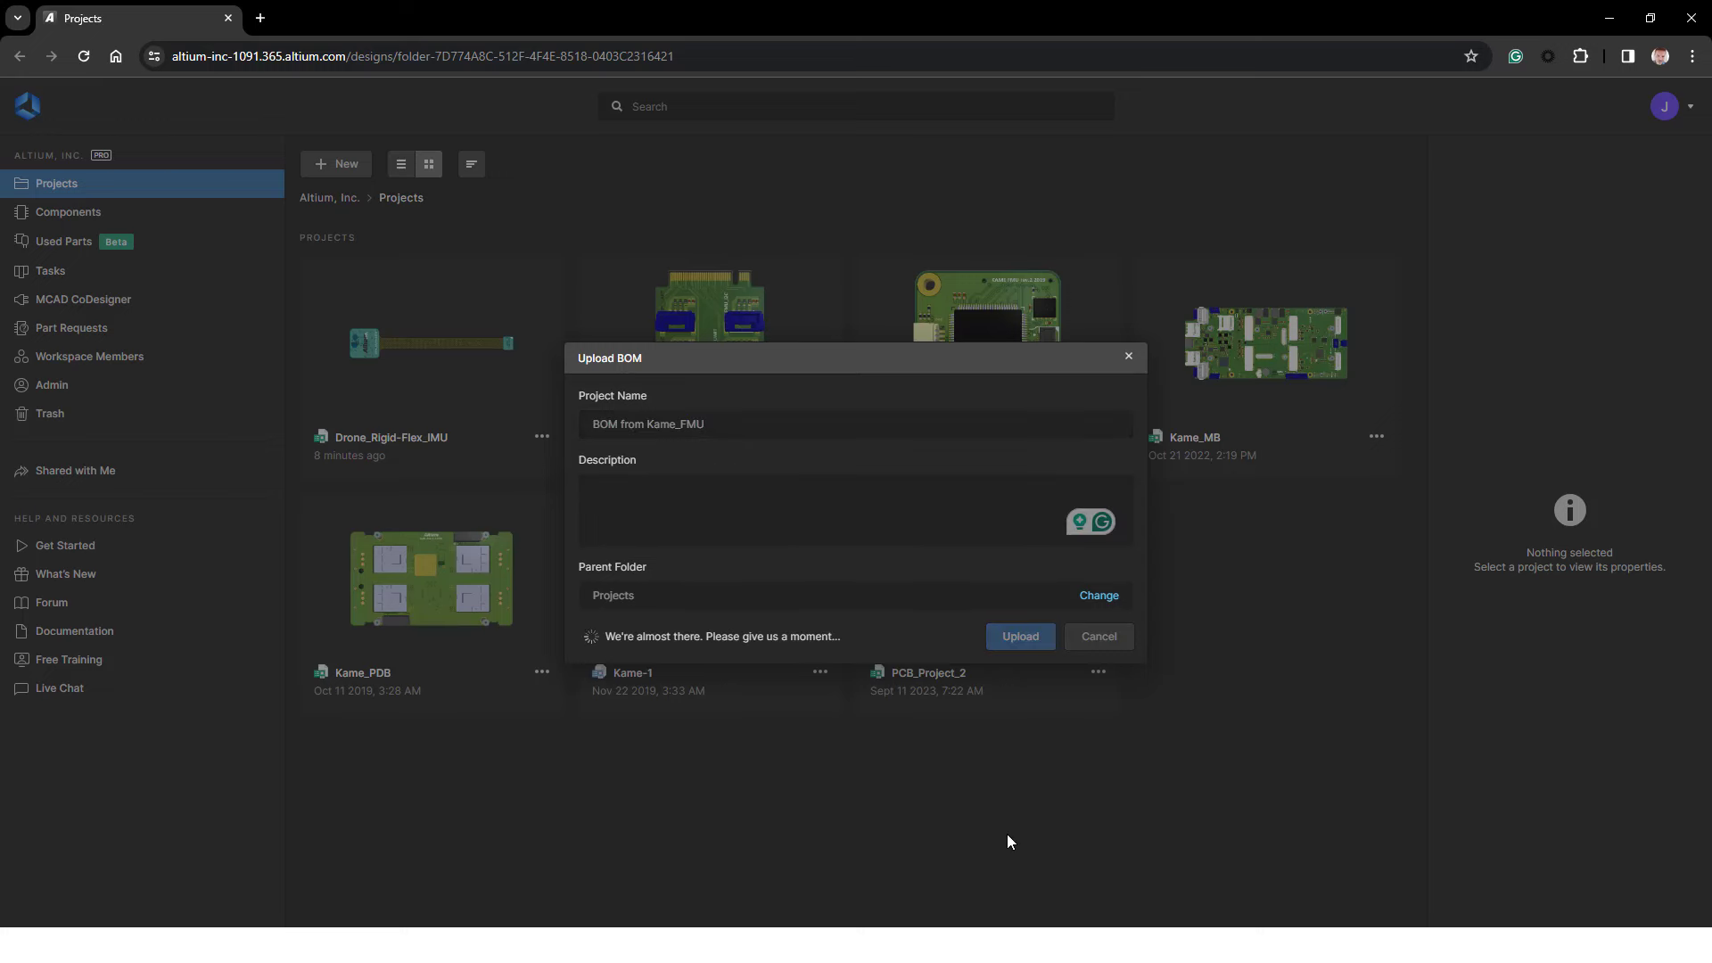
click(1019, 637)
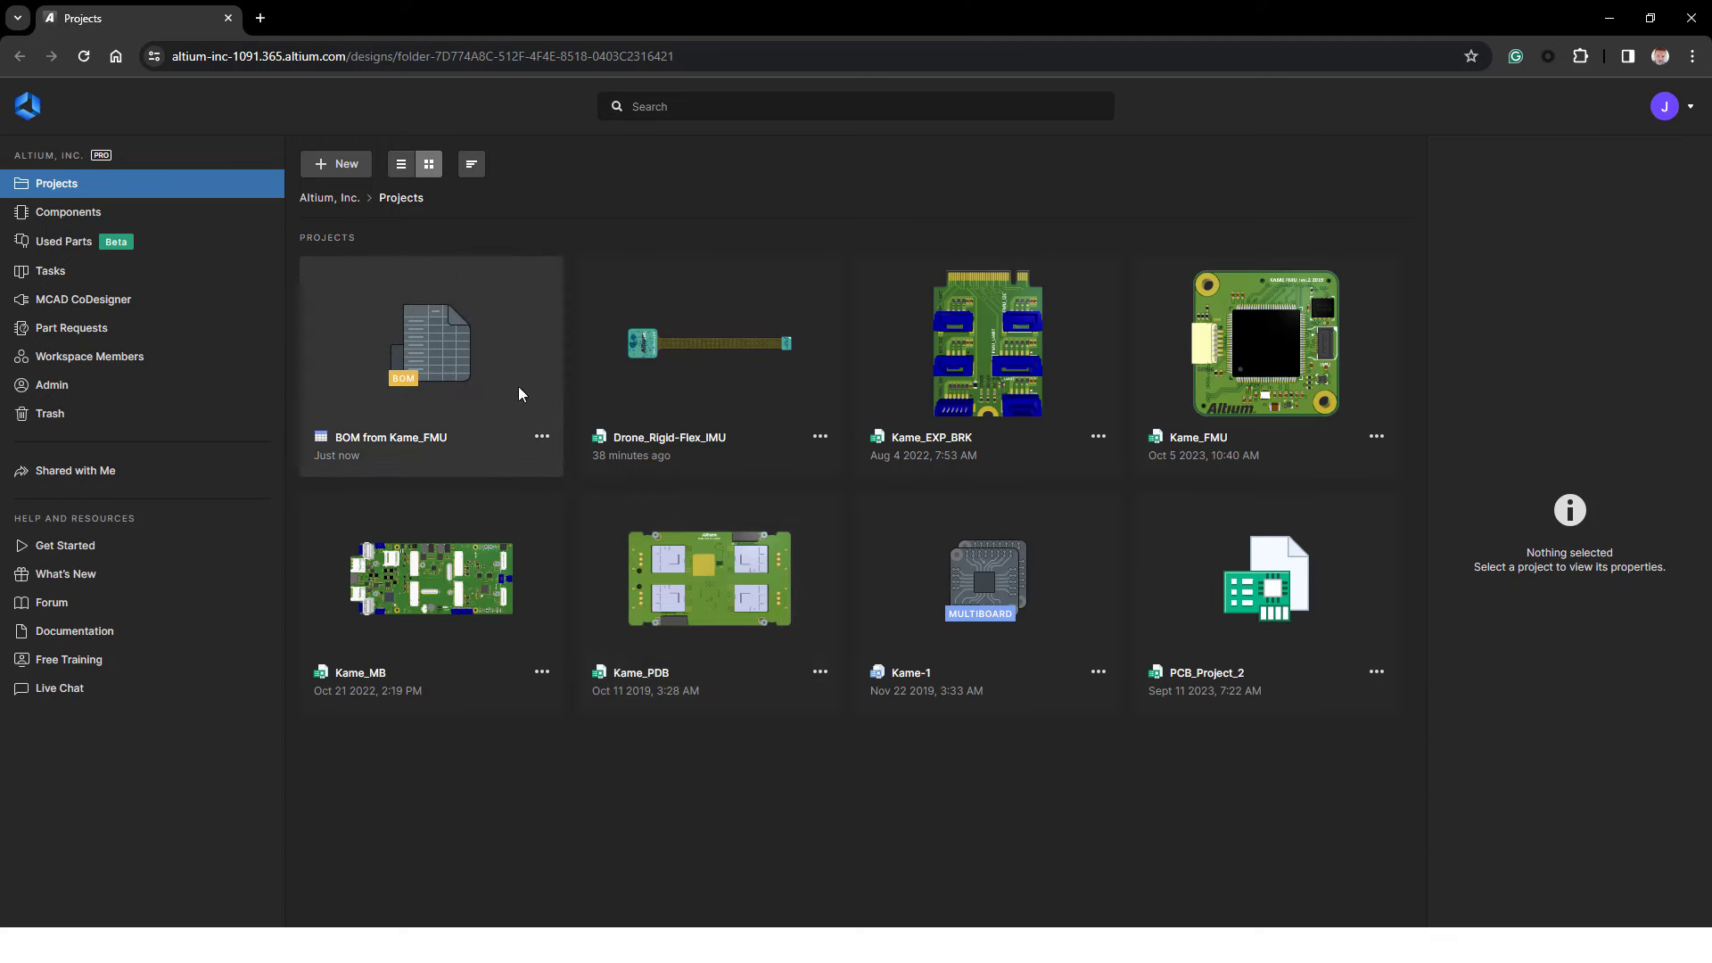
mouse_move(435, 351)
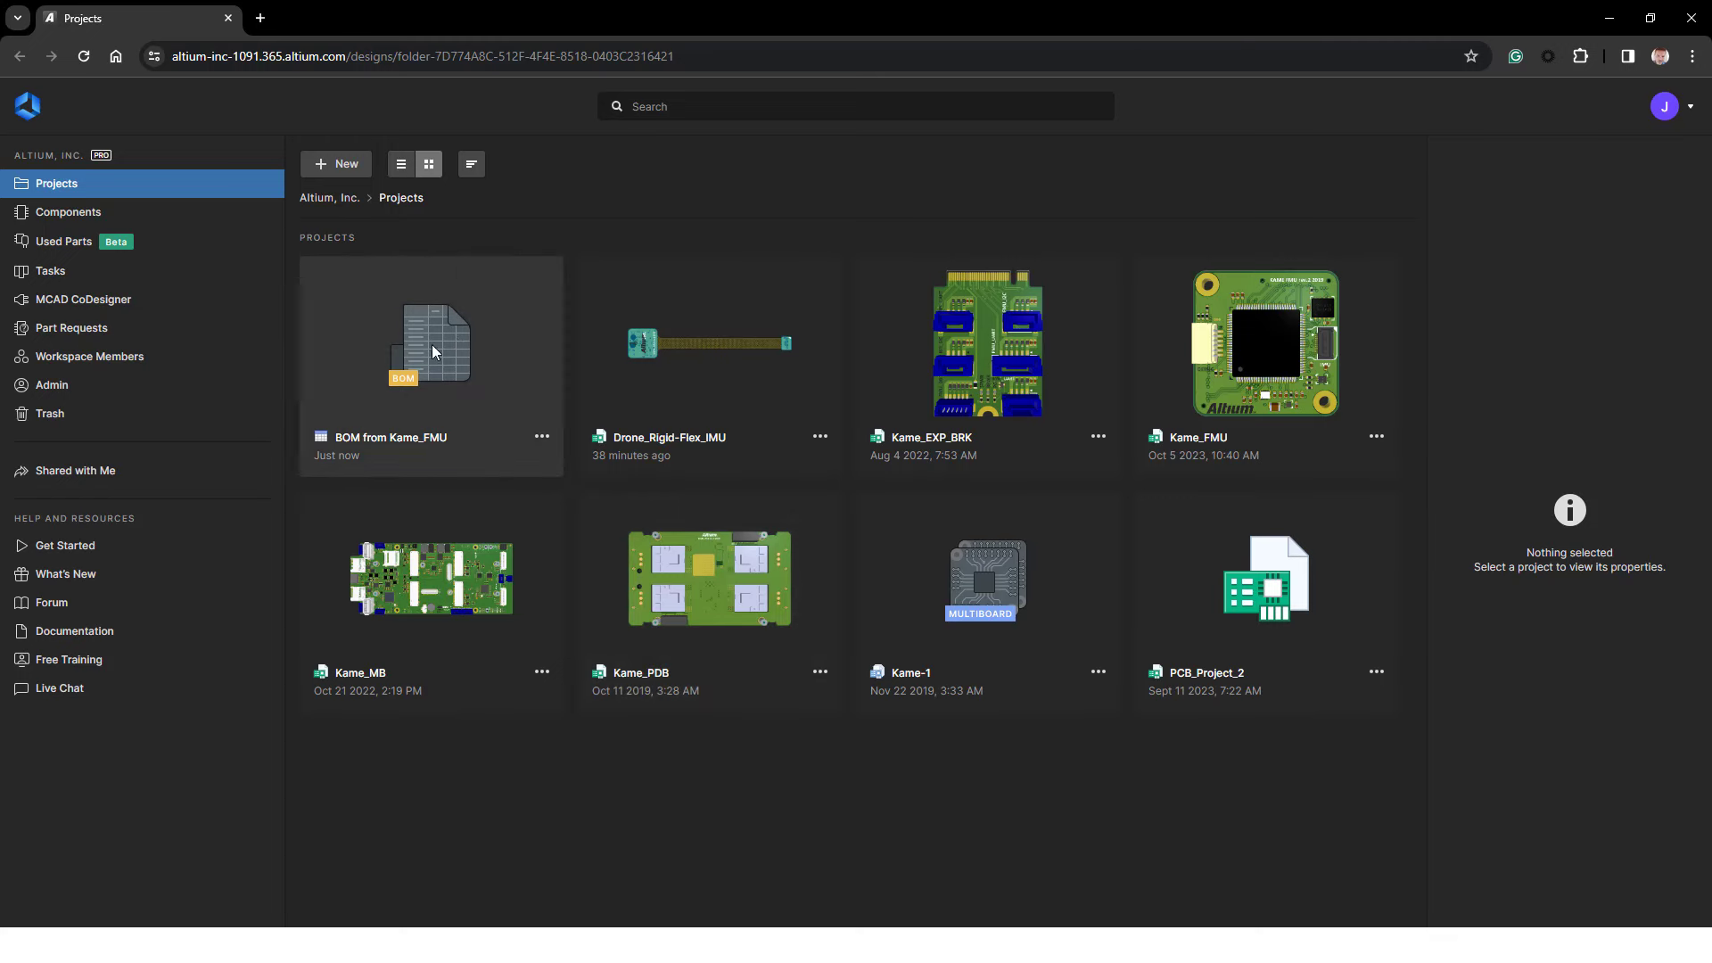
- Open the Kame_FMU BOM, accept detected extra rows as alternates, and return to Projects
double_click(430, 344)
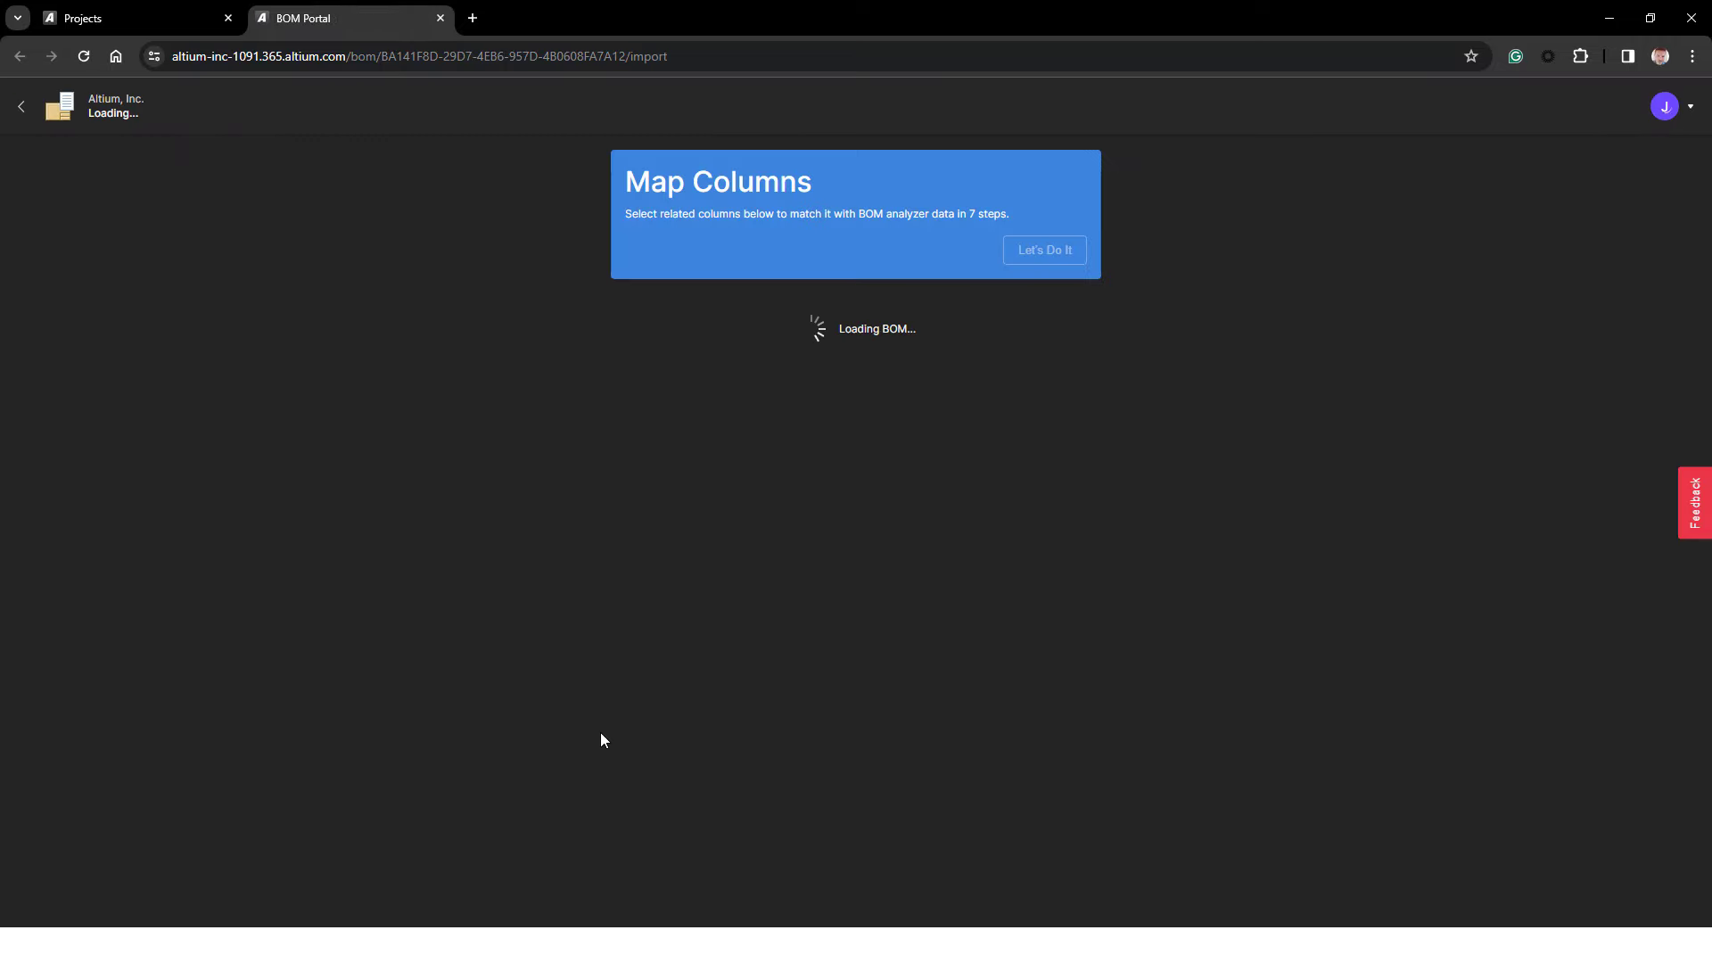
click(1041, 250)
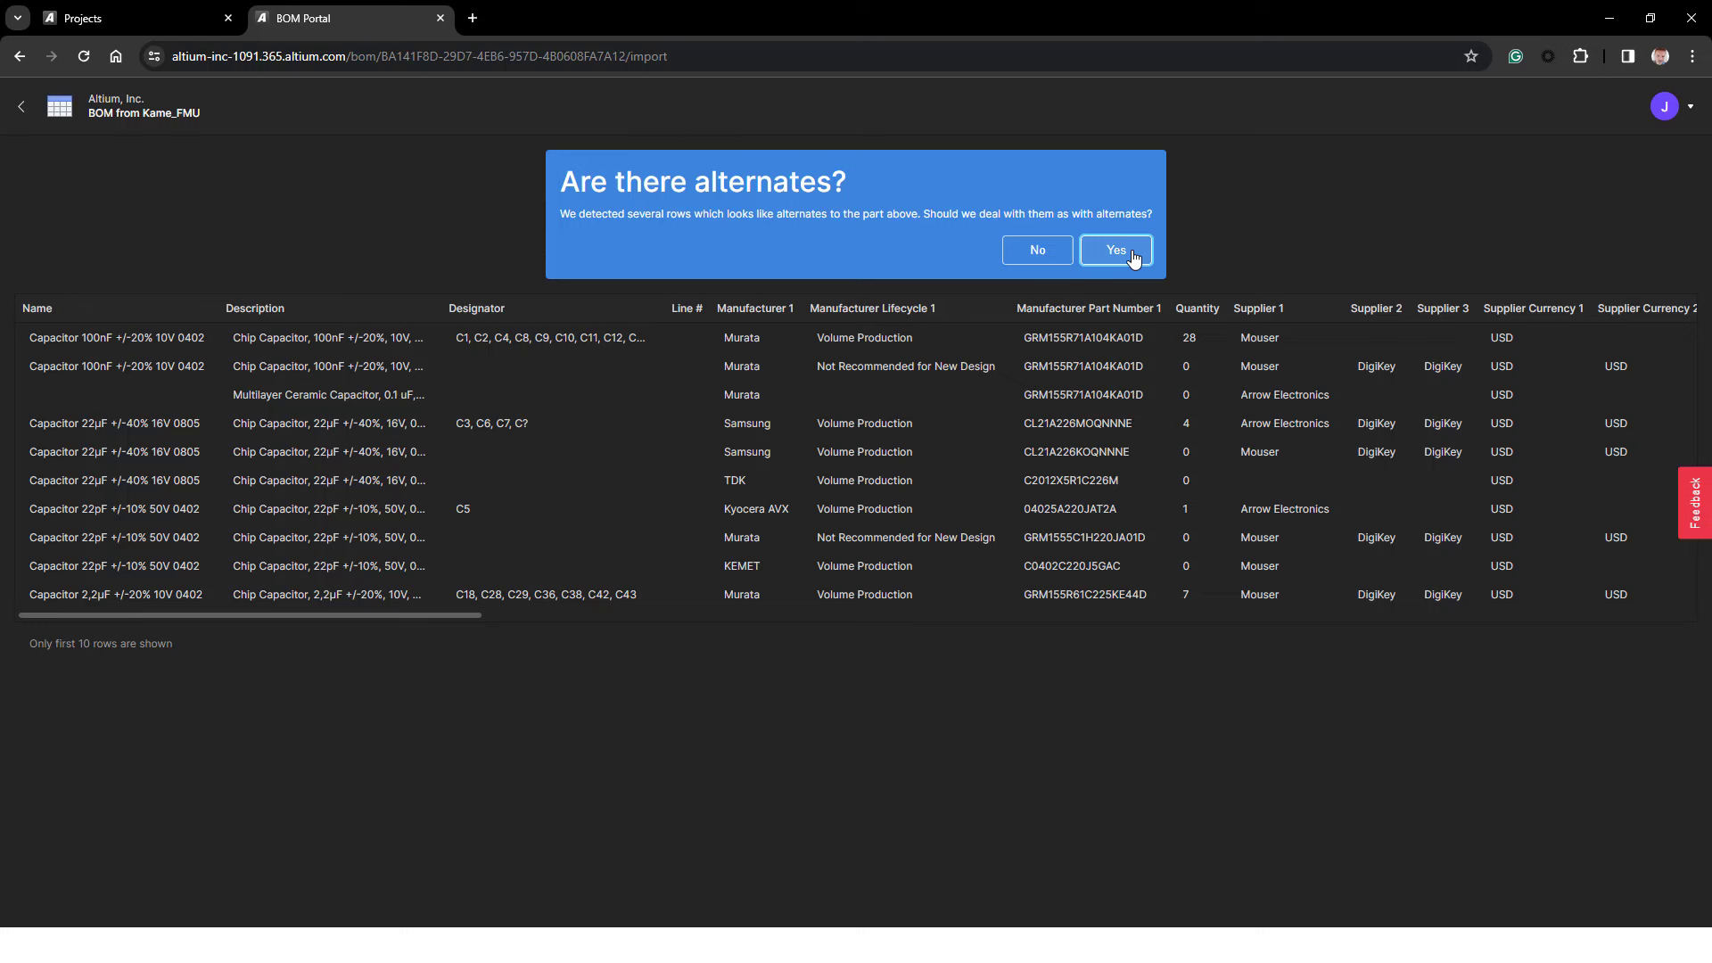
click(1115, 250)
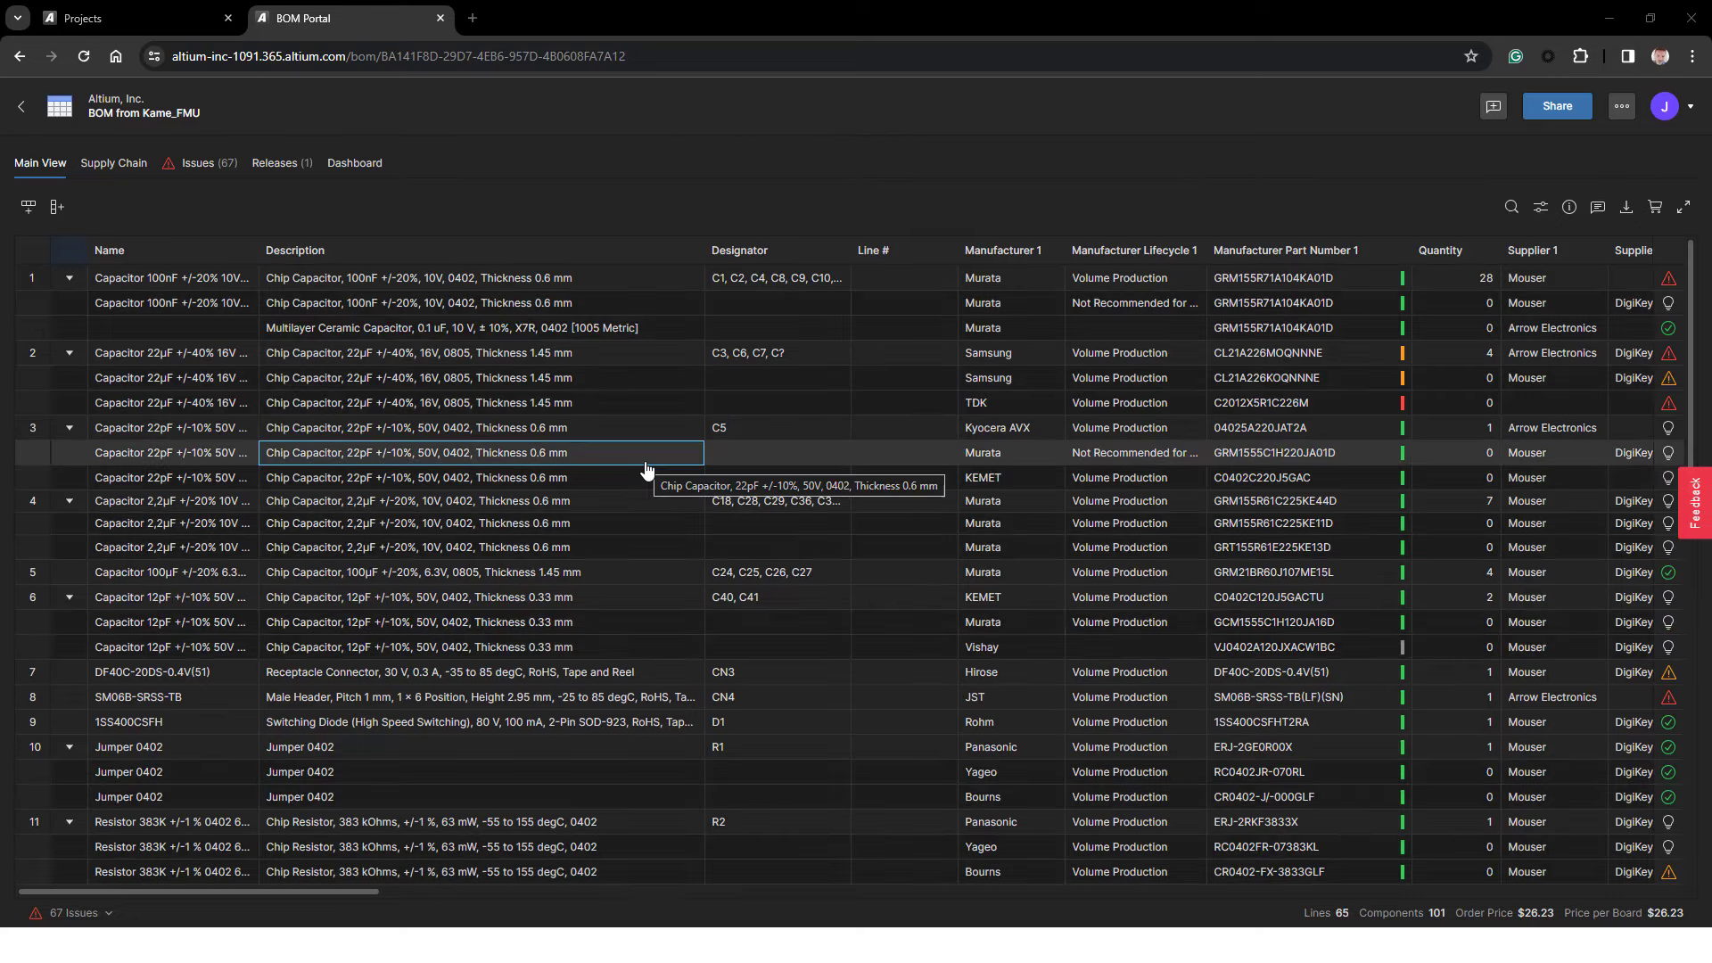
click(129, 18)
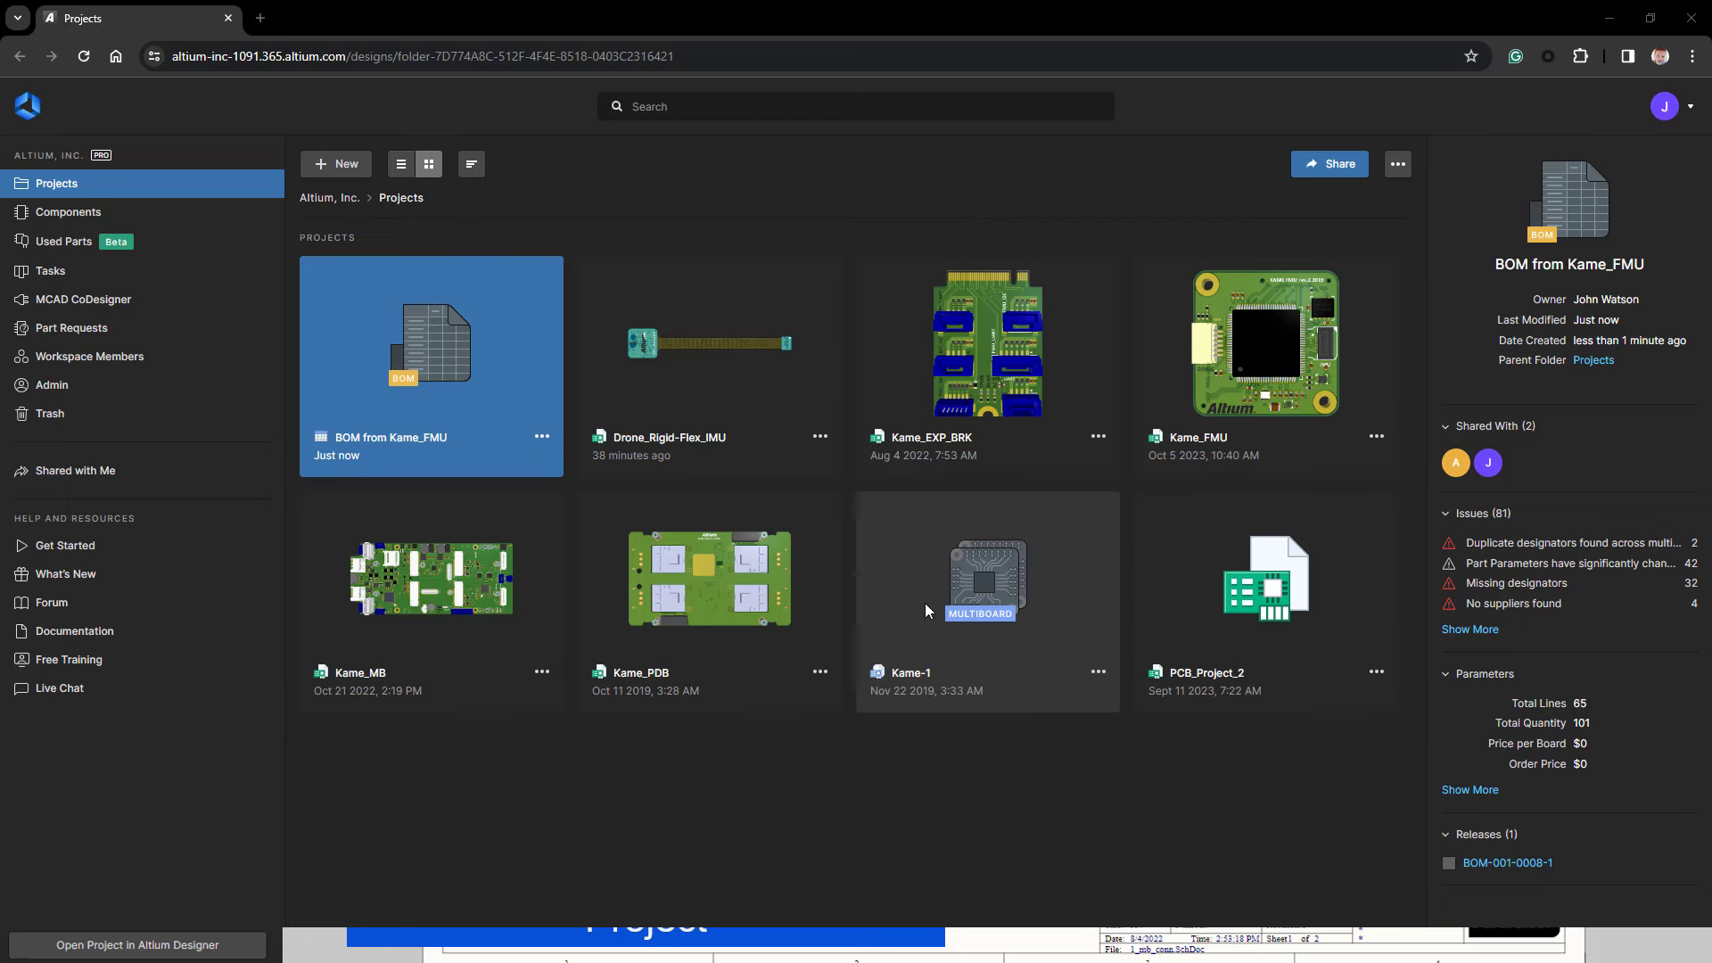
mouse_move(782, 405)
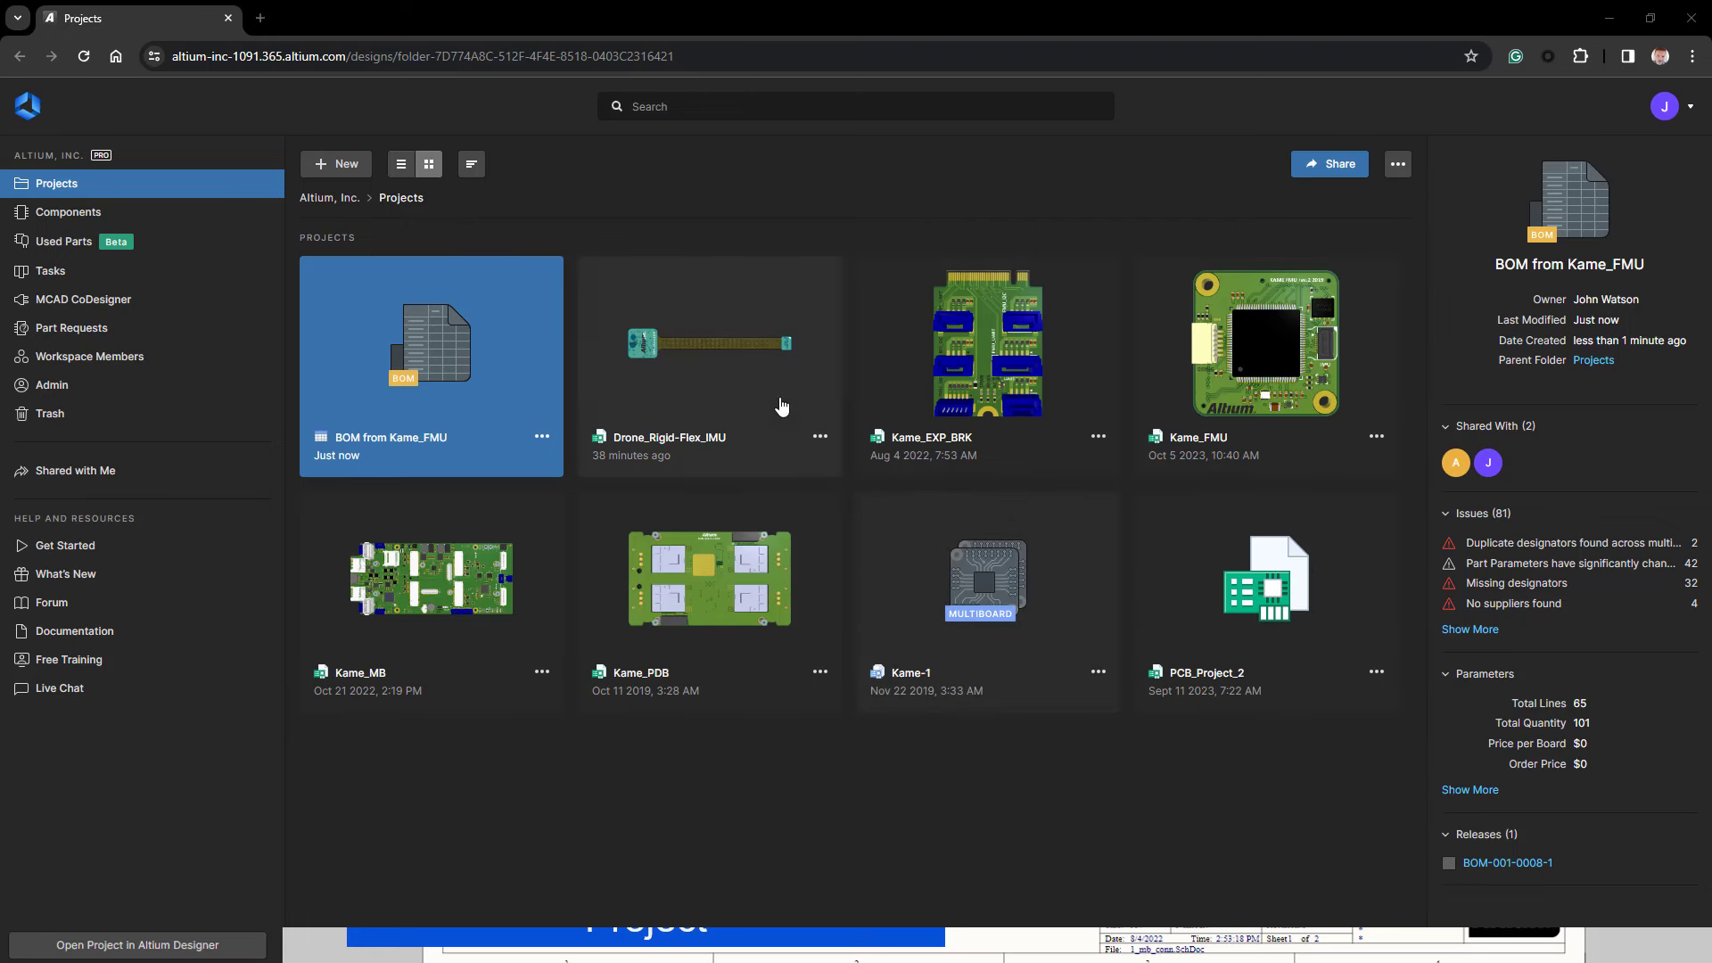
mouse_move(731, 362)
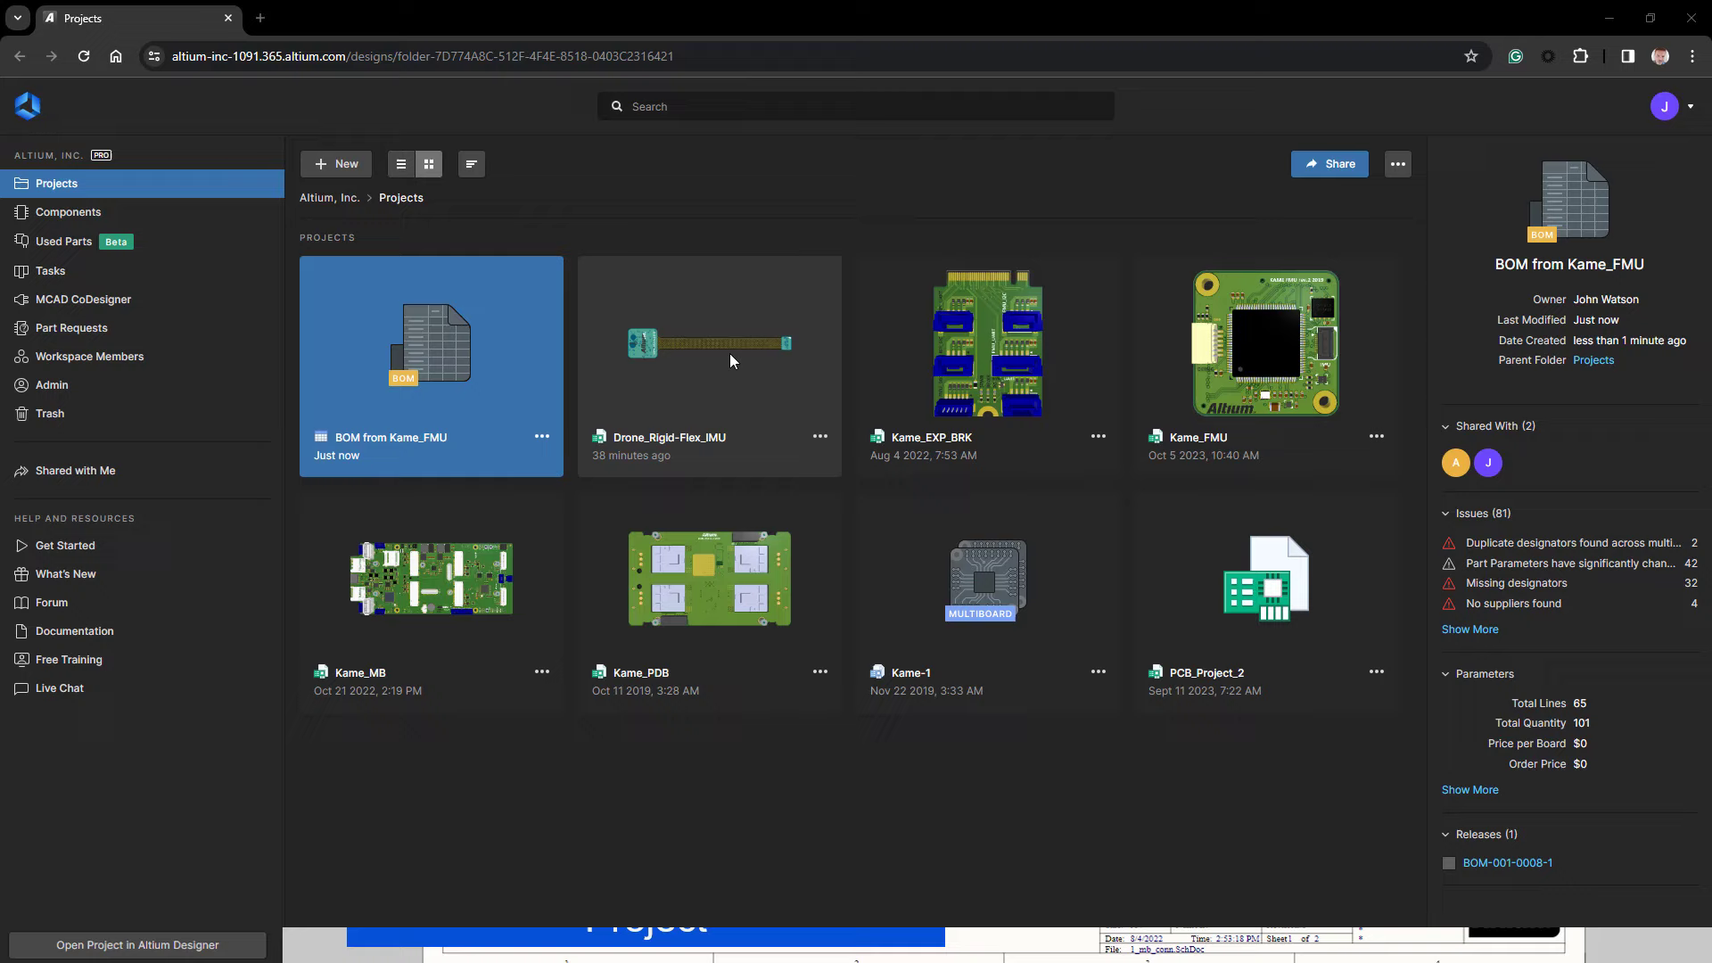
- Open the Drone_Rigid-Flex_IMU project and start Create Managed BOM from its ⋯ menu
double_click(709, 342)
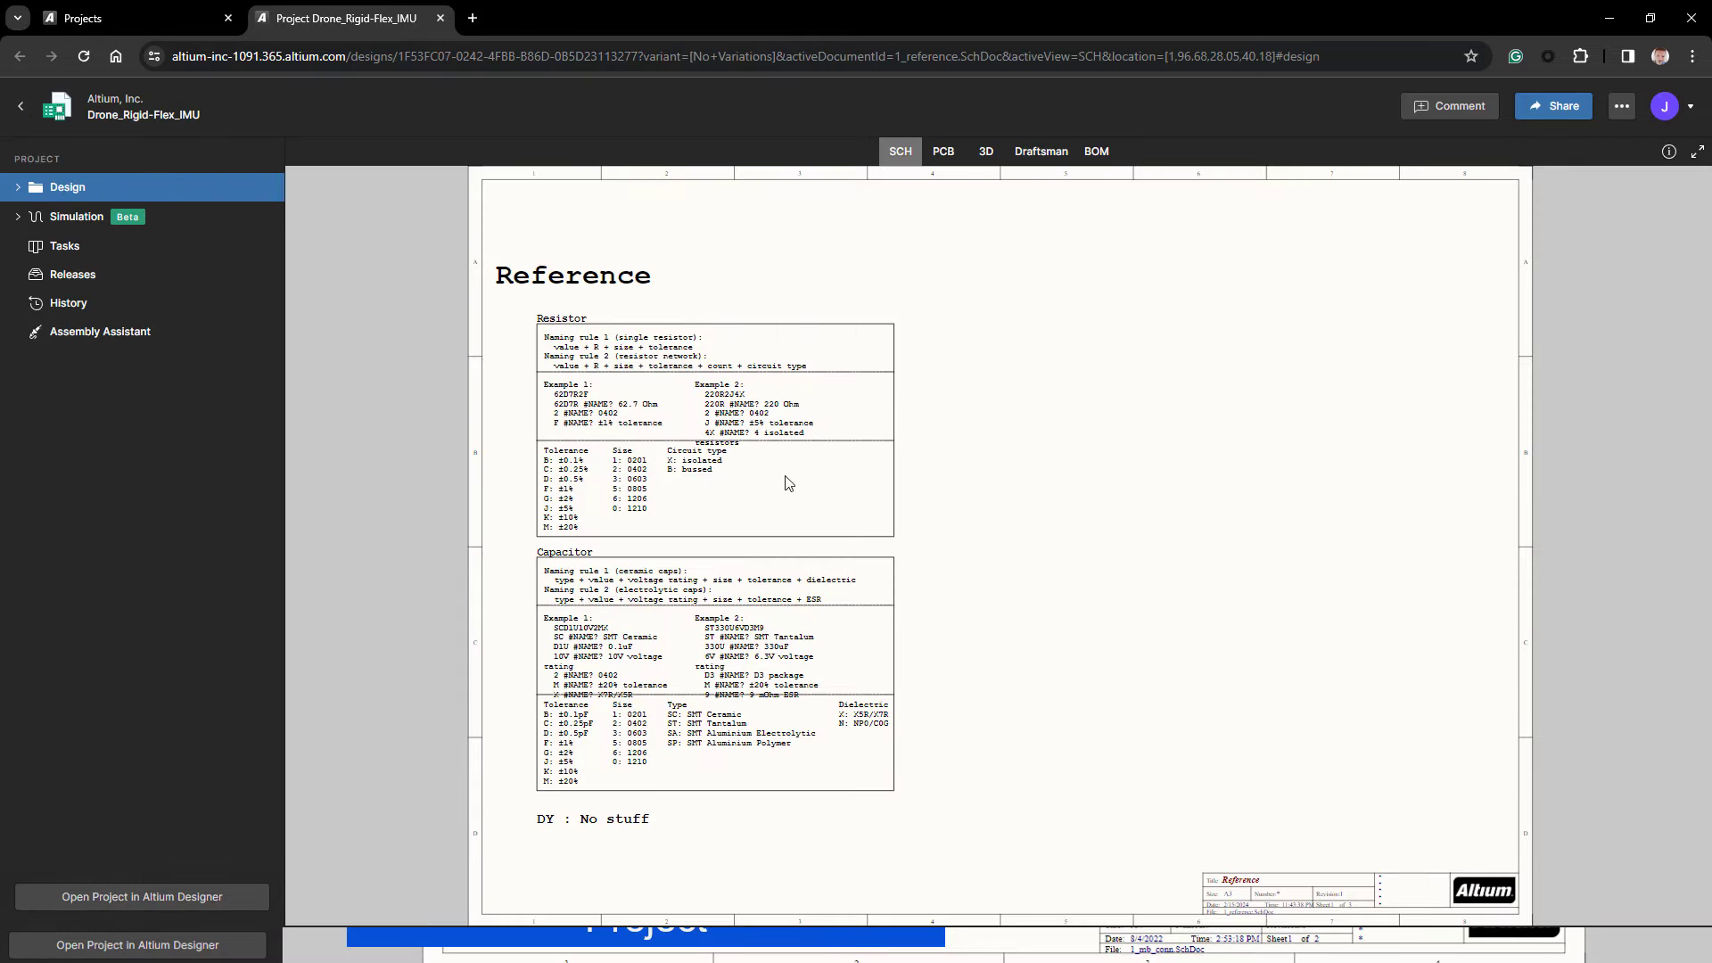
click(1613, 152)
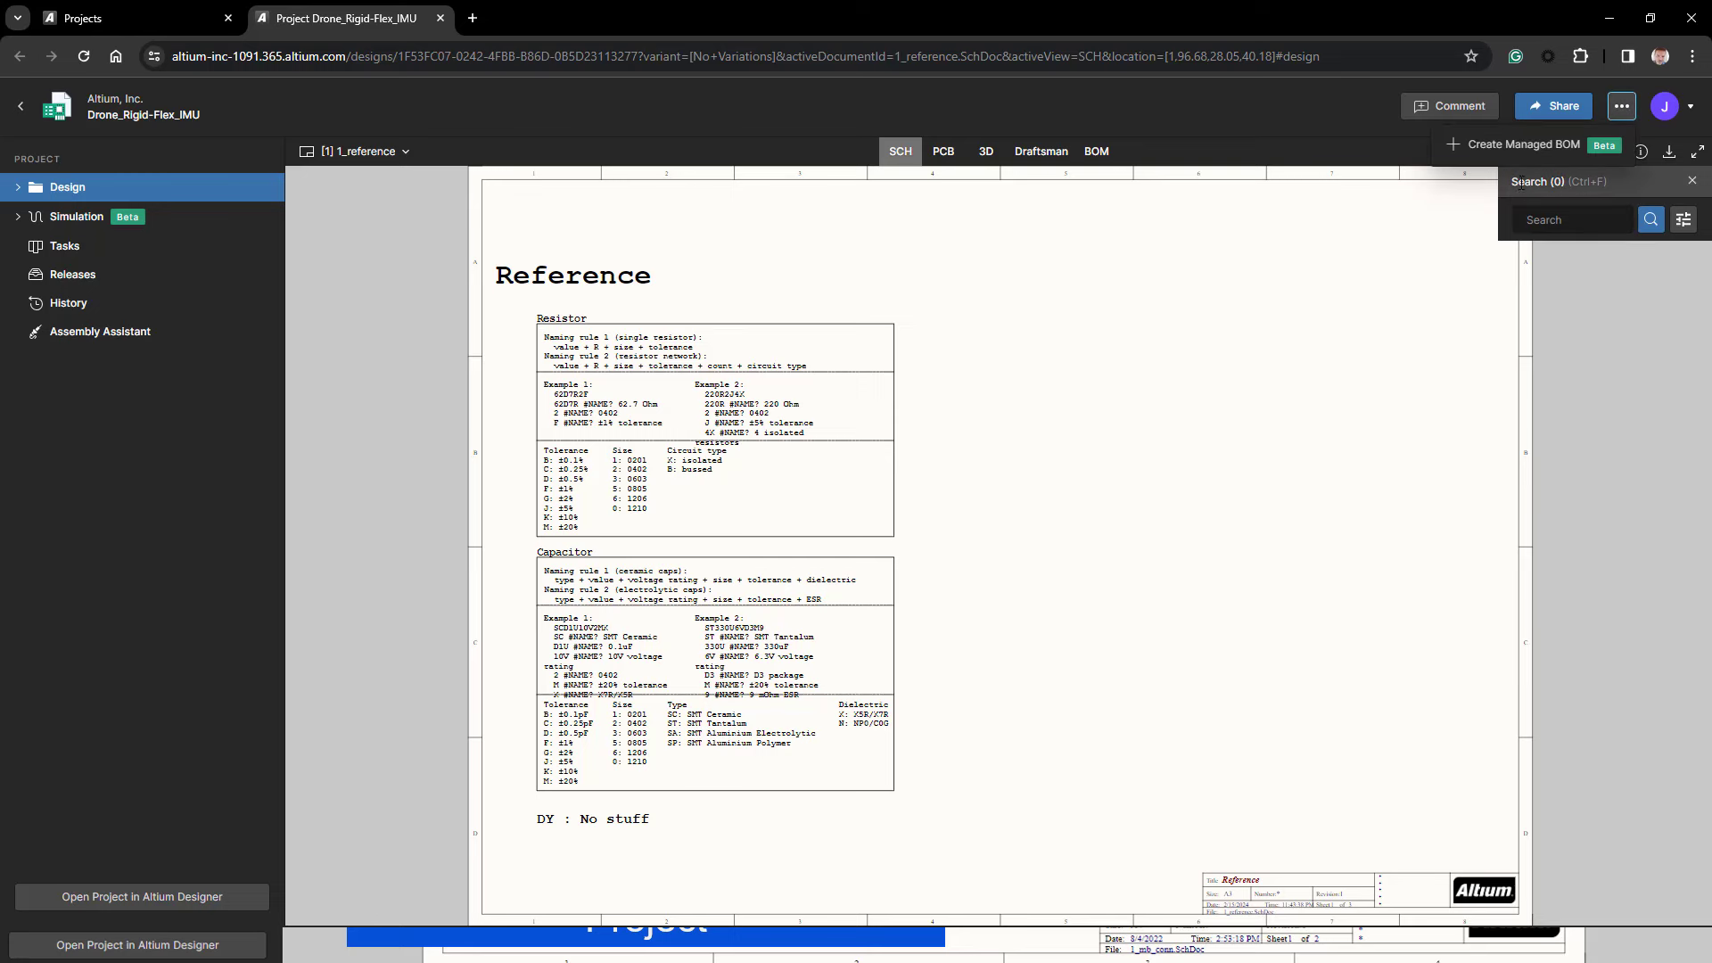
click(1520, 143)
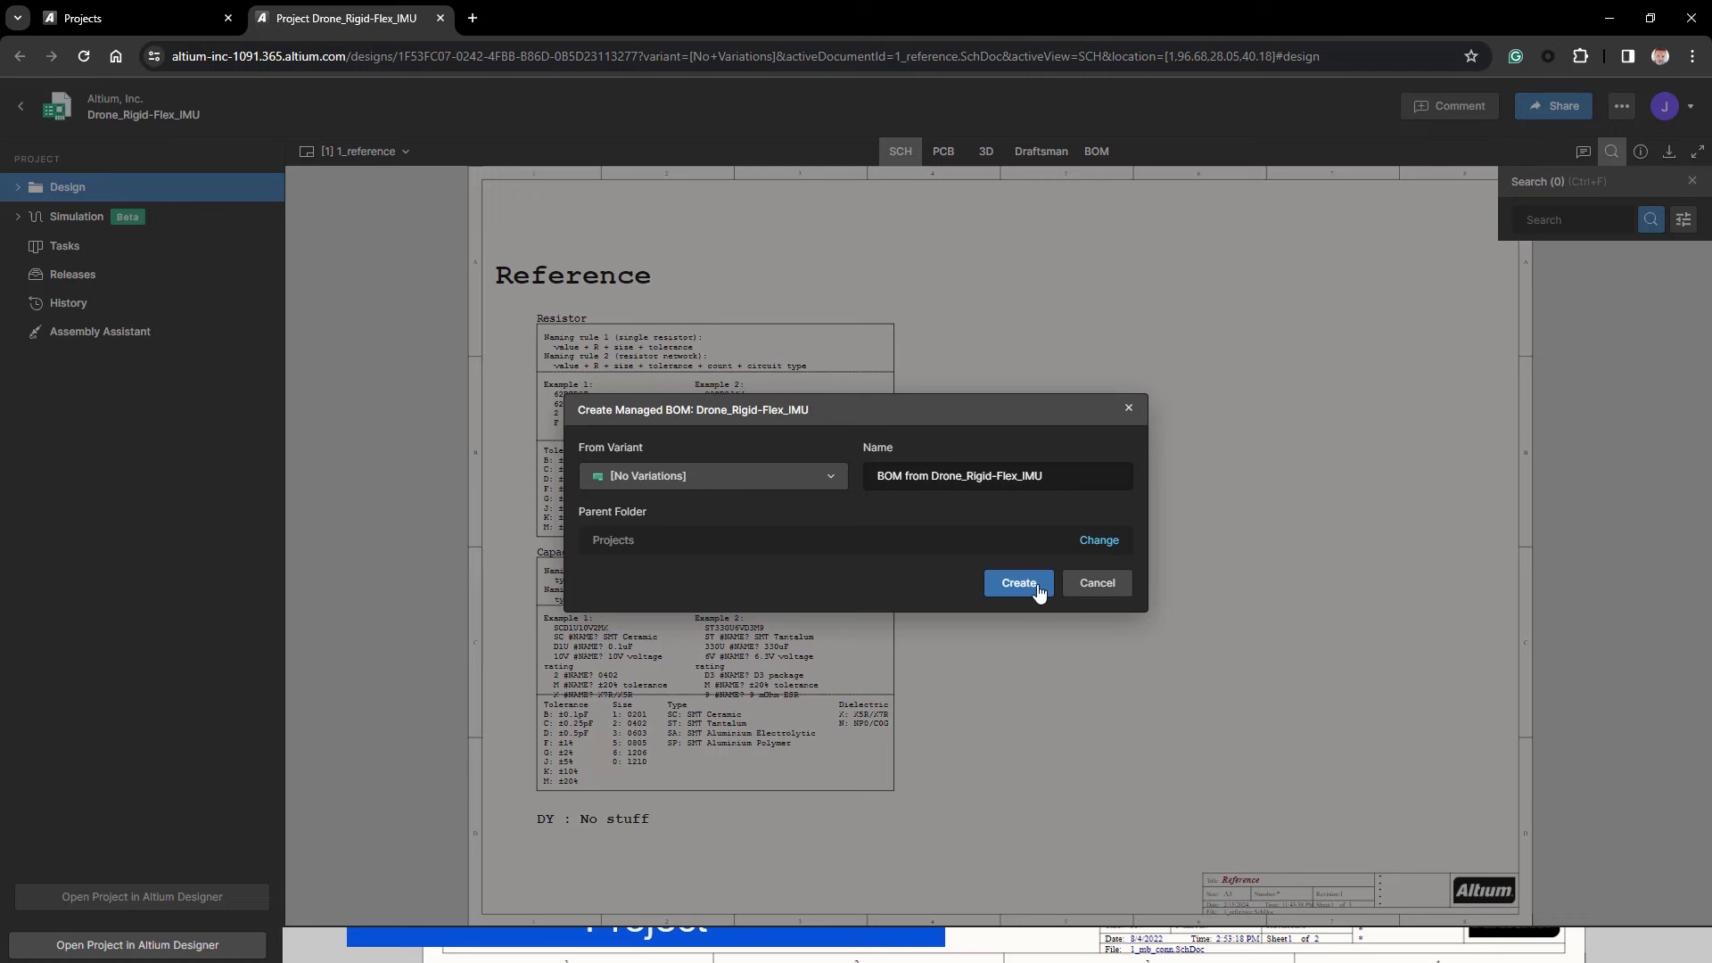
- Create the managed BOM with [No Variations] in the Projects parent folder
click(712, 475)
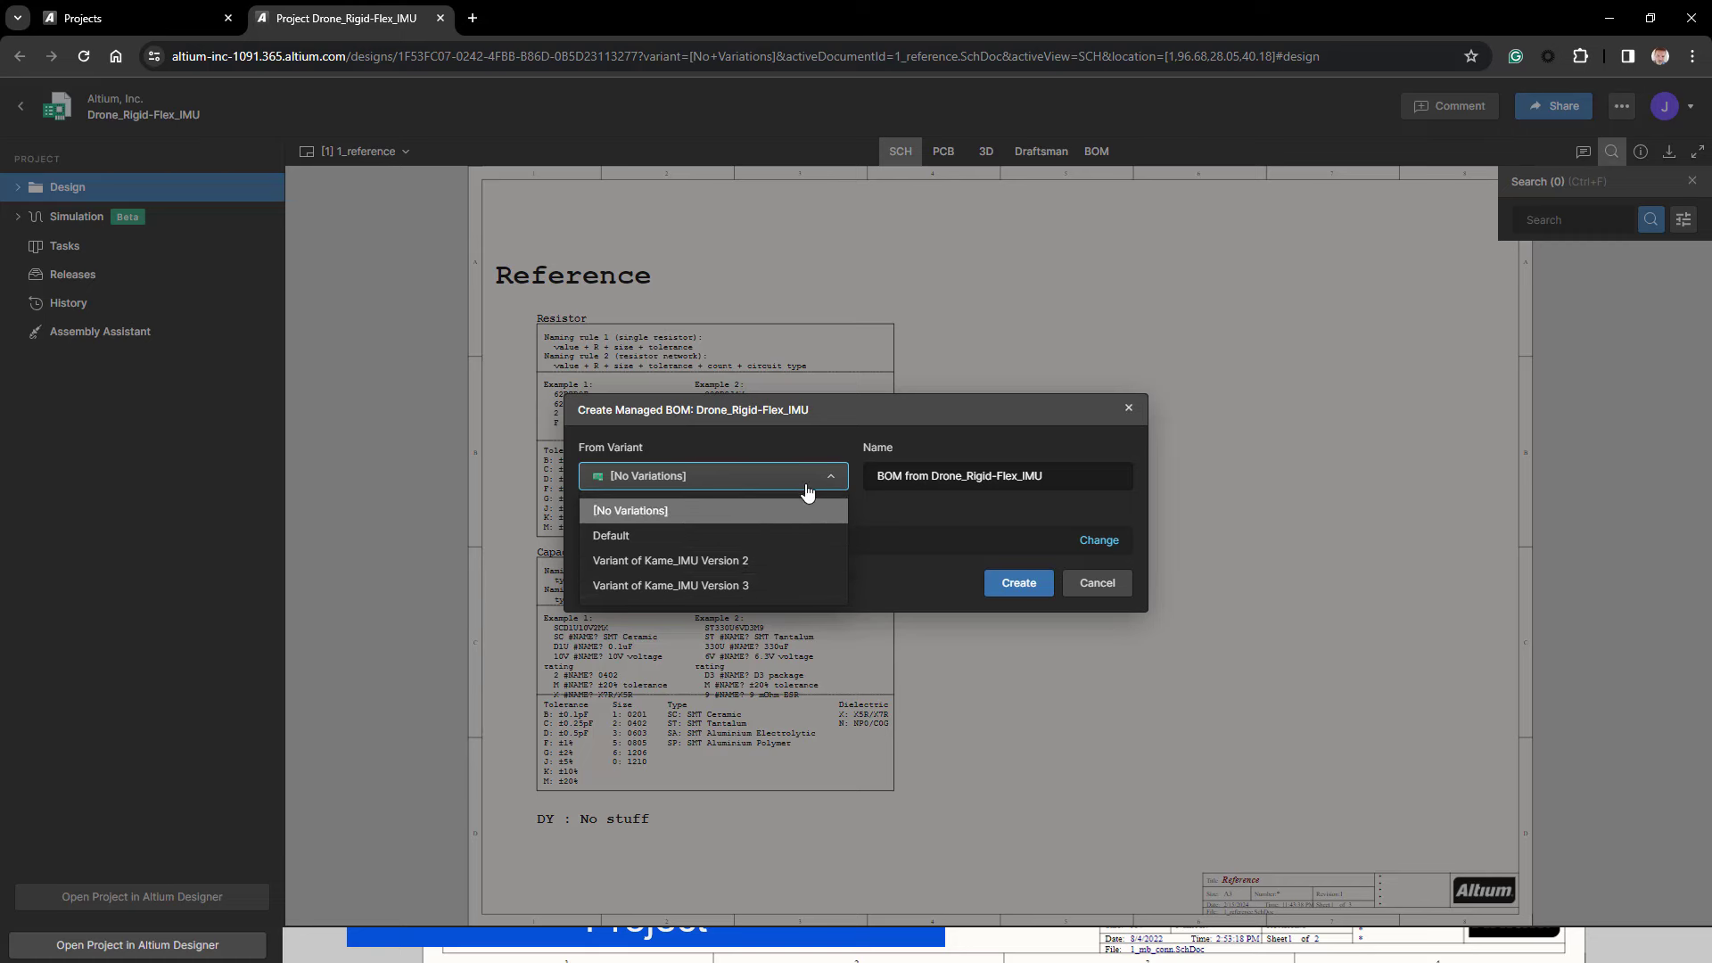
click(712, 475)
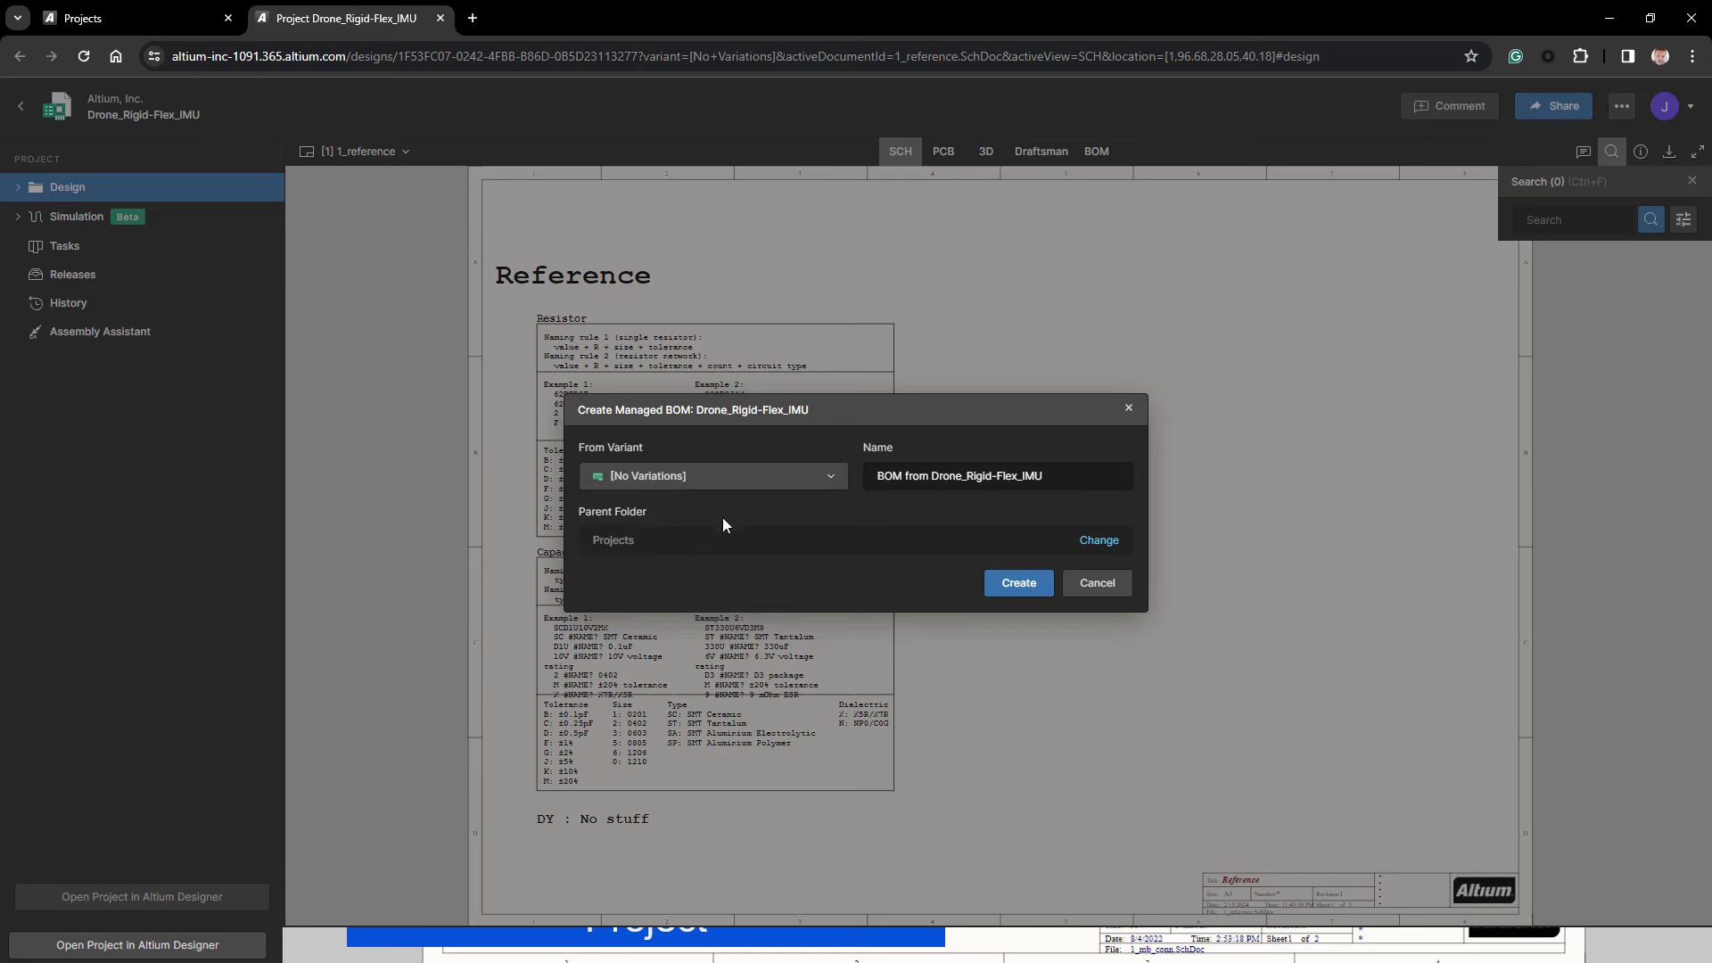
mouse_move(1144, 552)
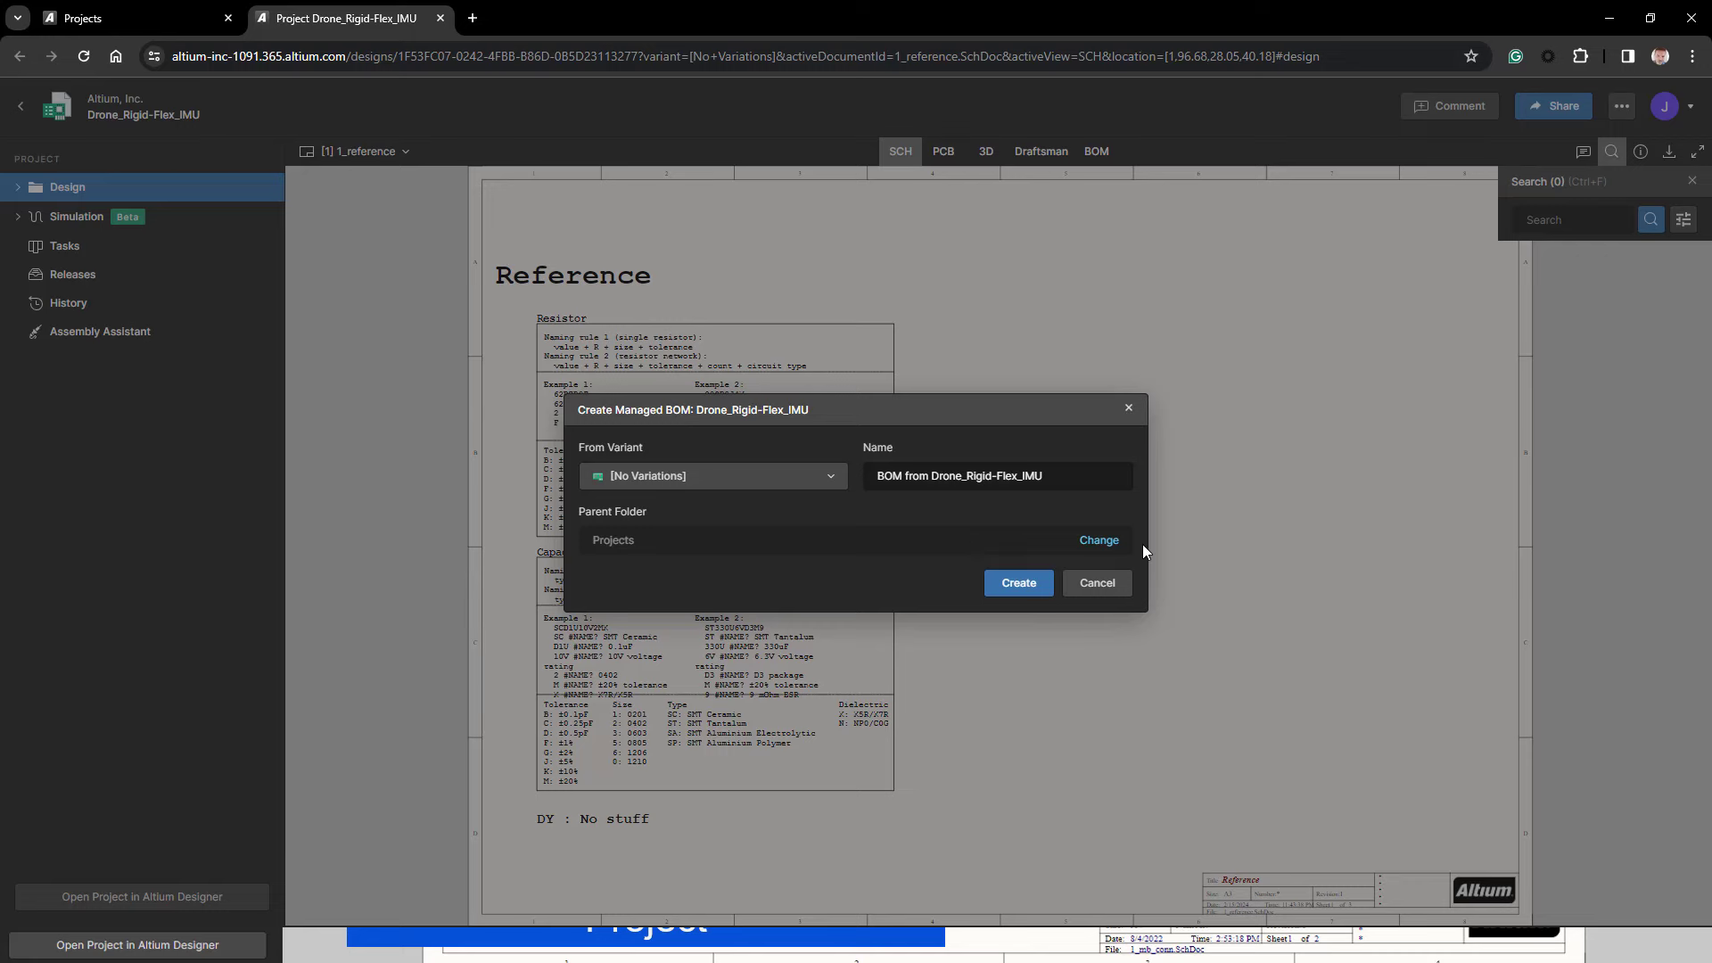
click(1016, 582)
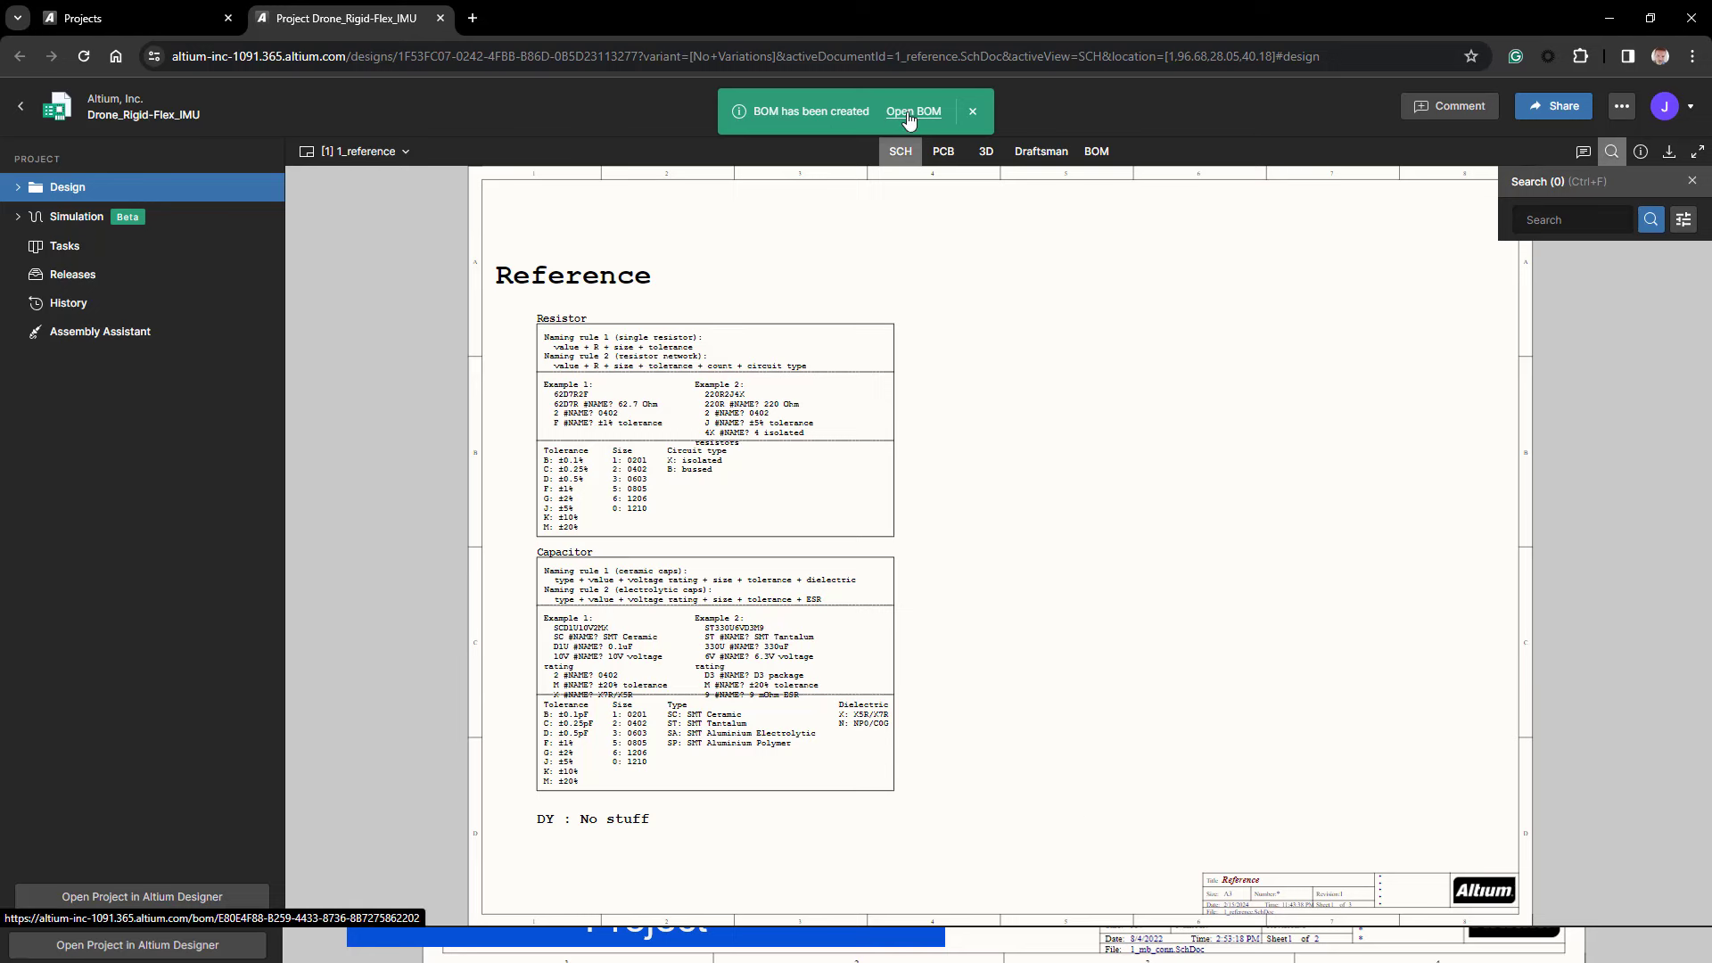
- Open the new BOM showing 17 lines and 51 components, then return to the project tab
click(913, 111)
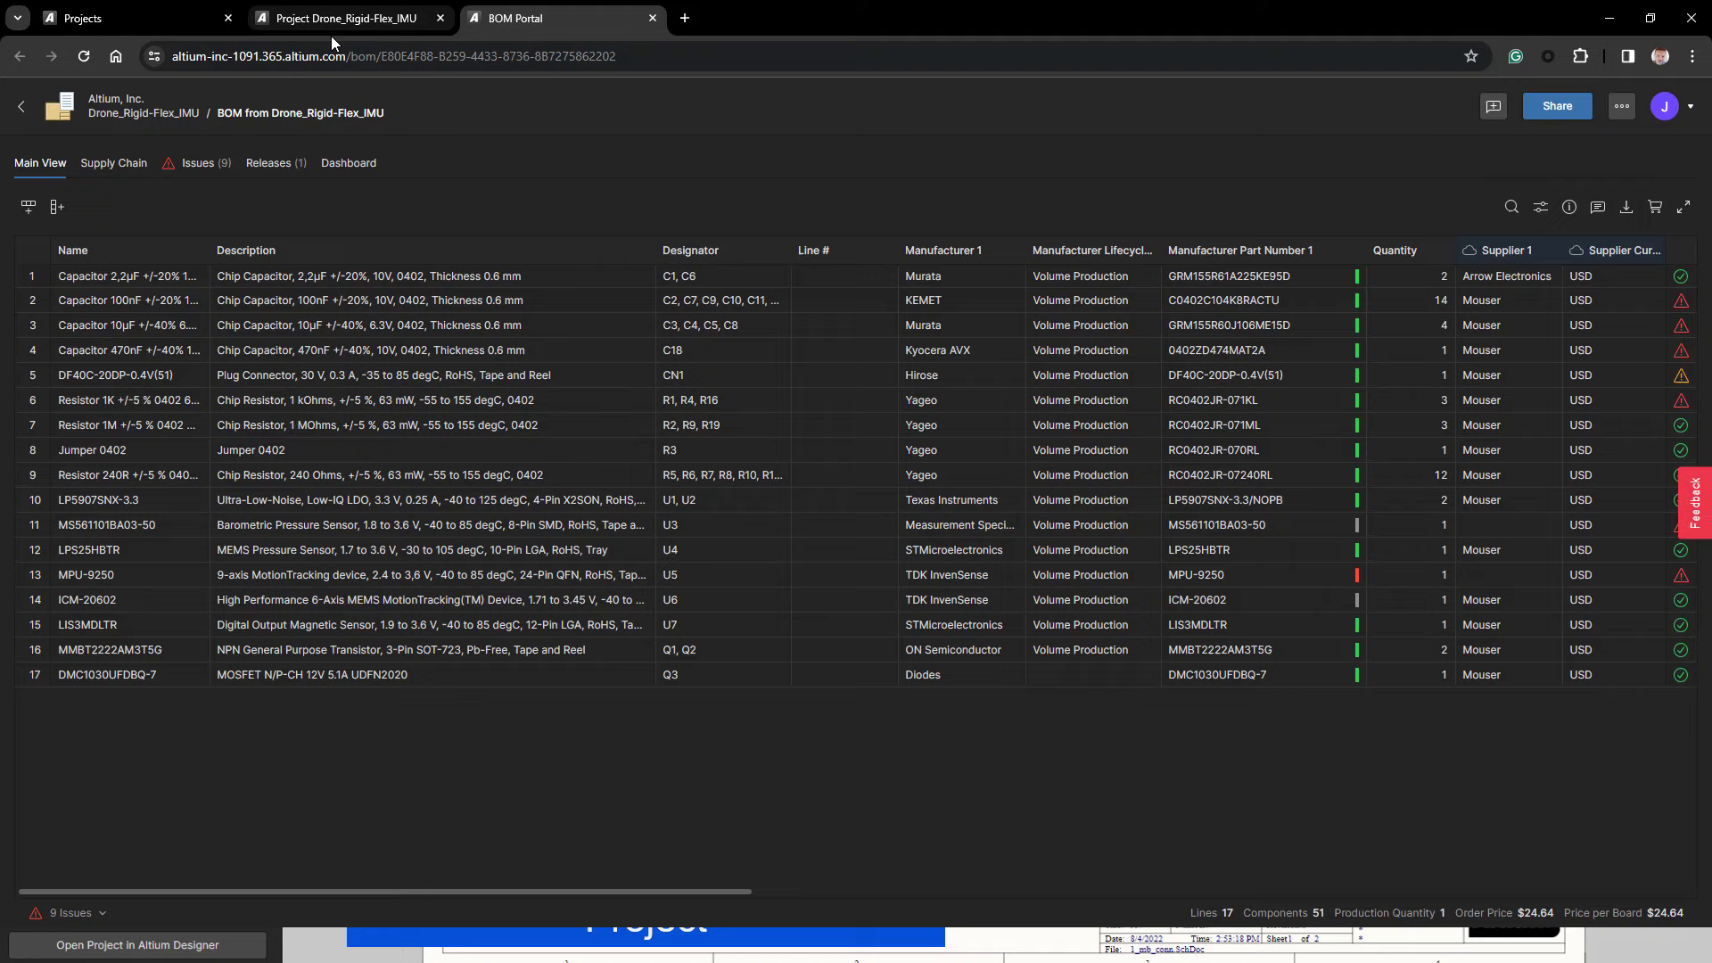
click(344, 18)
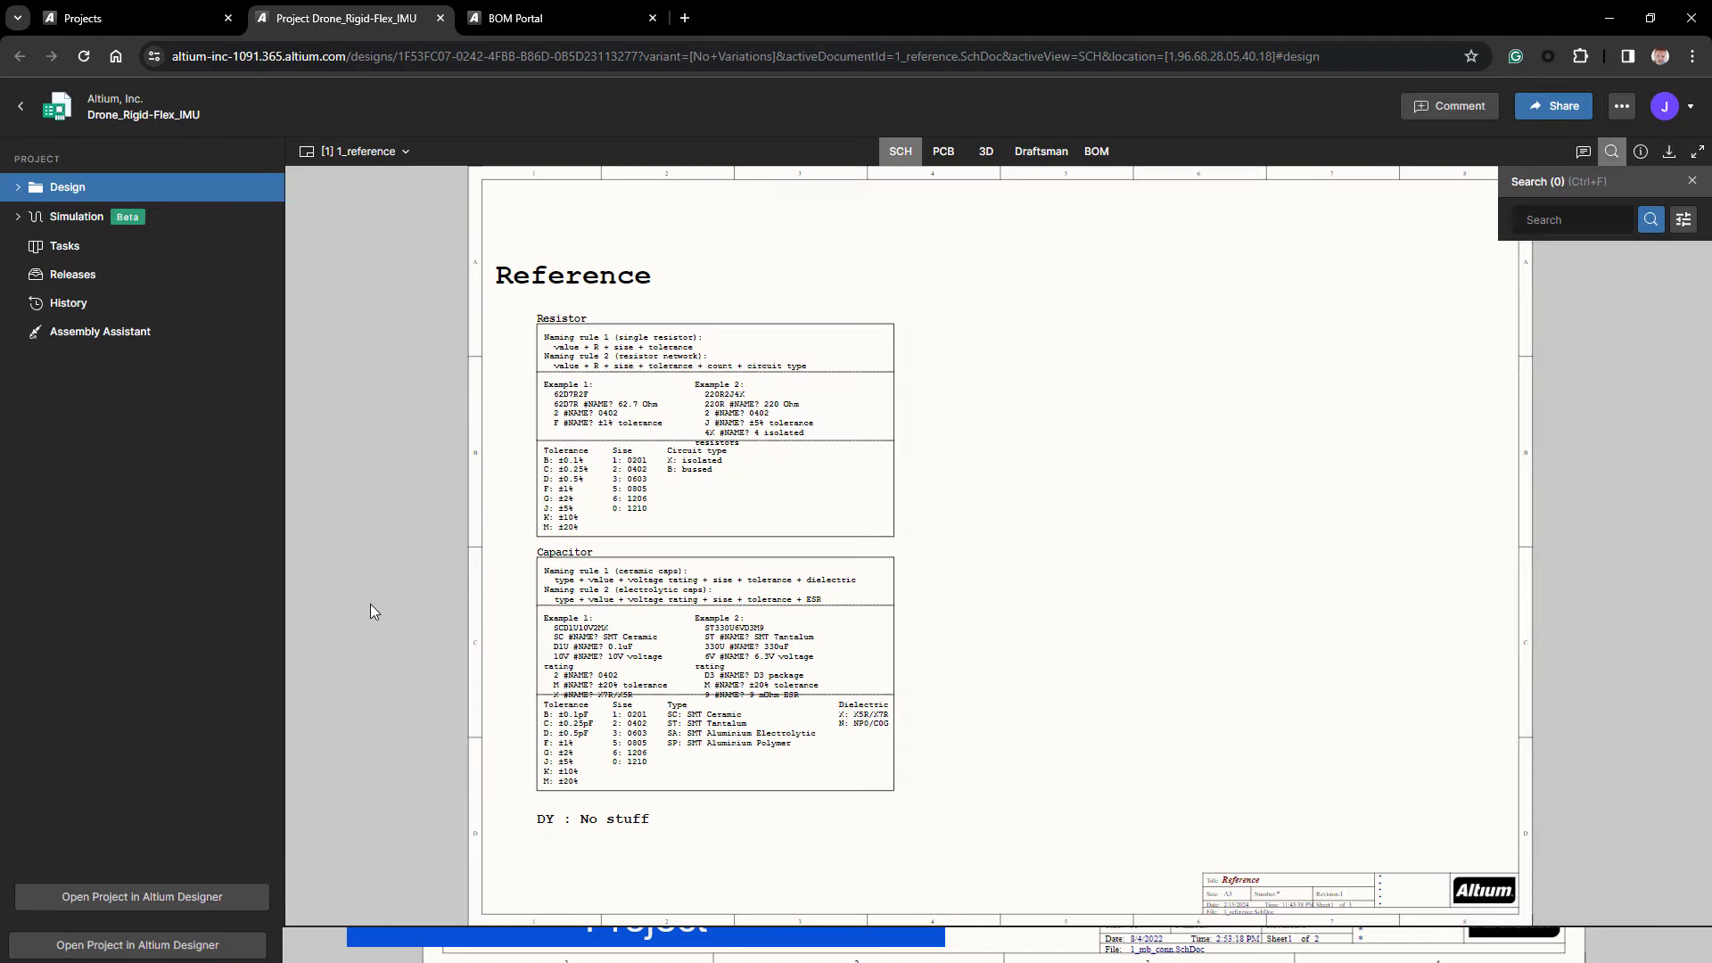
mouse_move(18, 107)
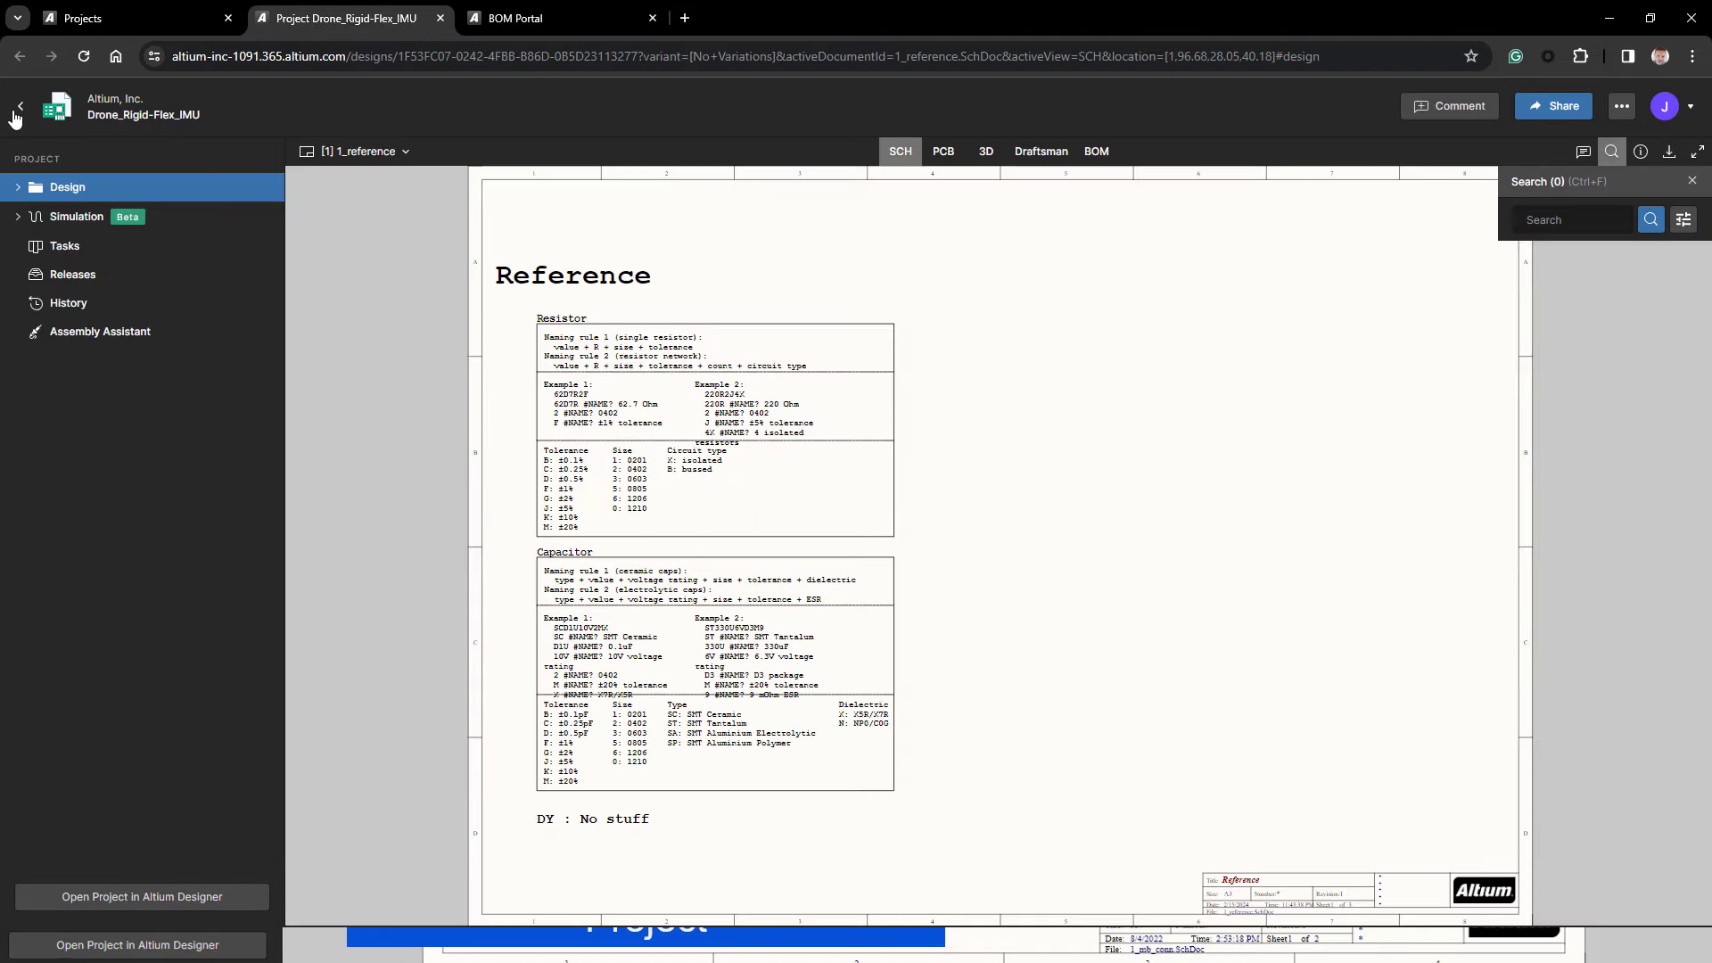
- Back in Projects, create a new folder named 'BOM Folder' via New > Create Folder
click(17, 105)
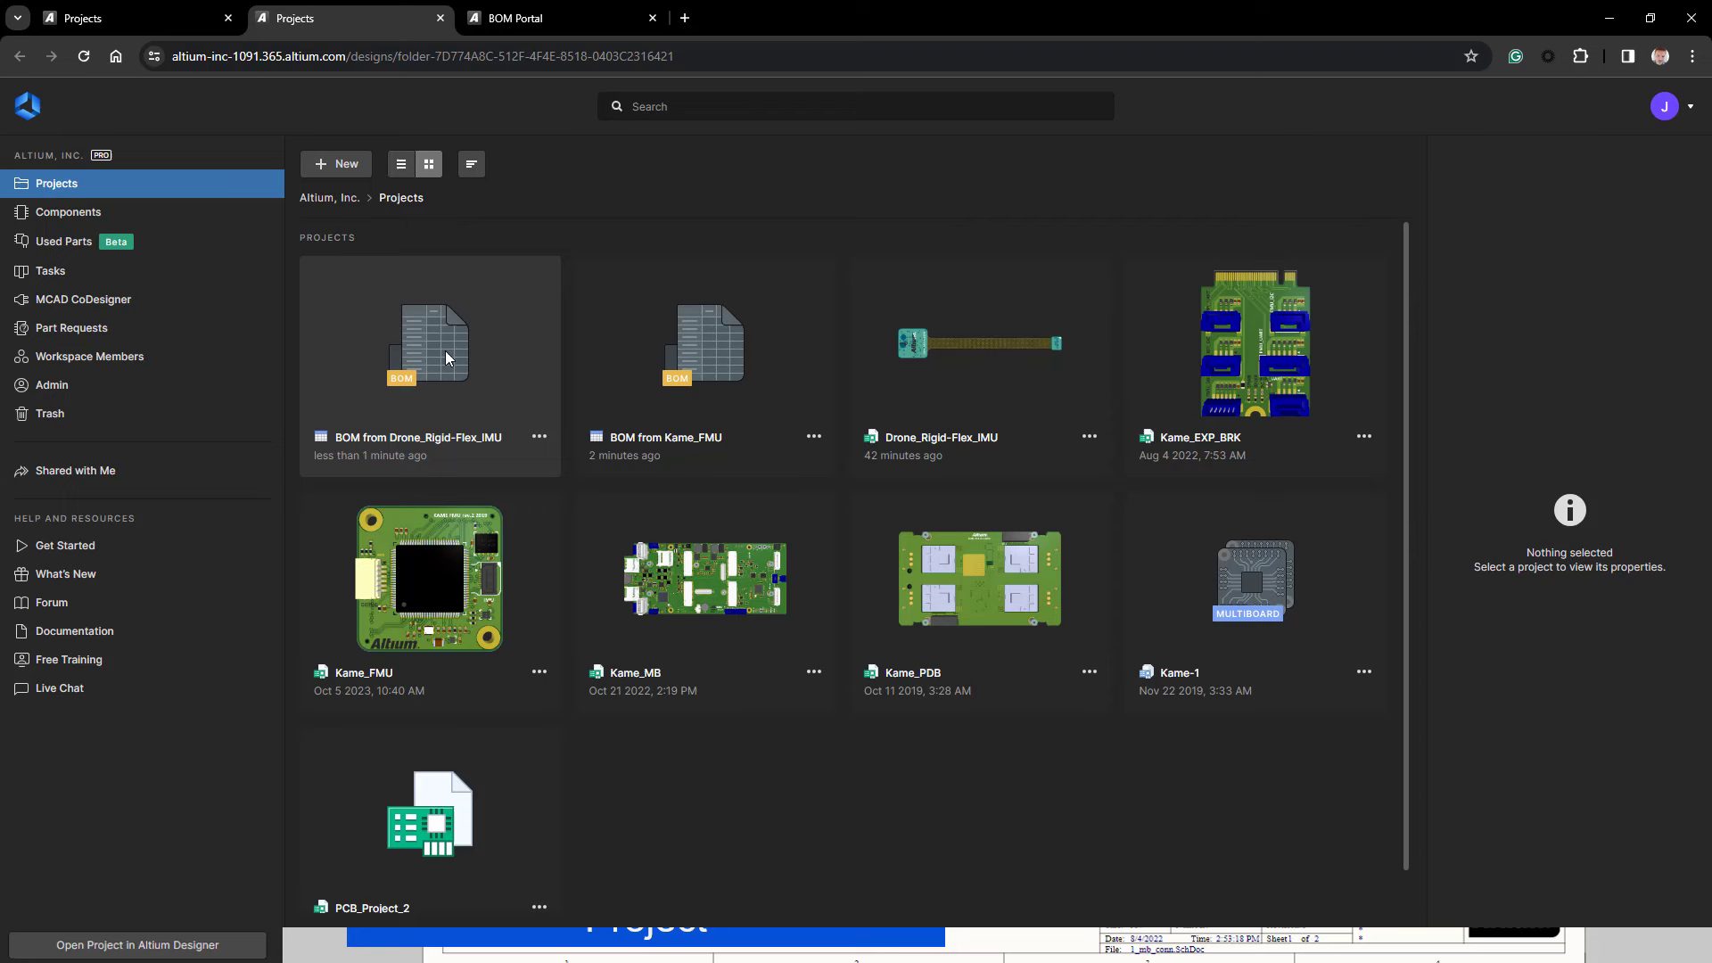
mouse_move(1060, 865)
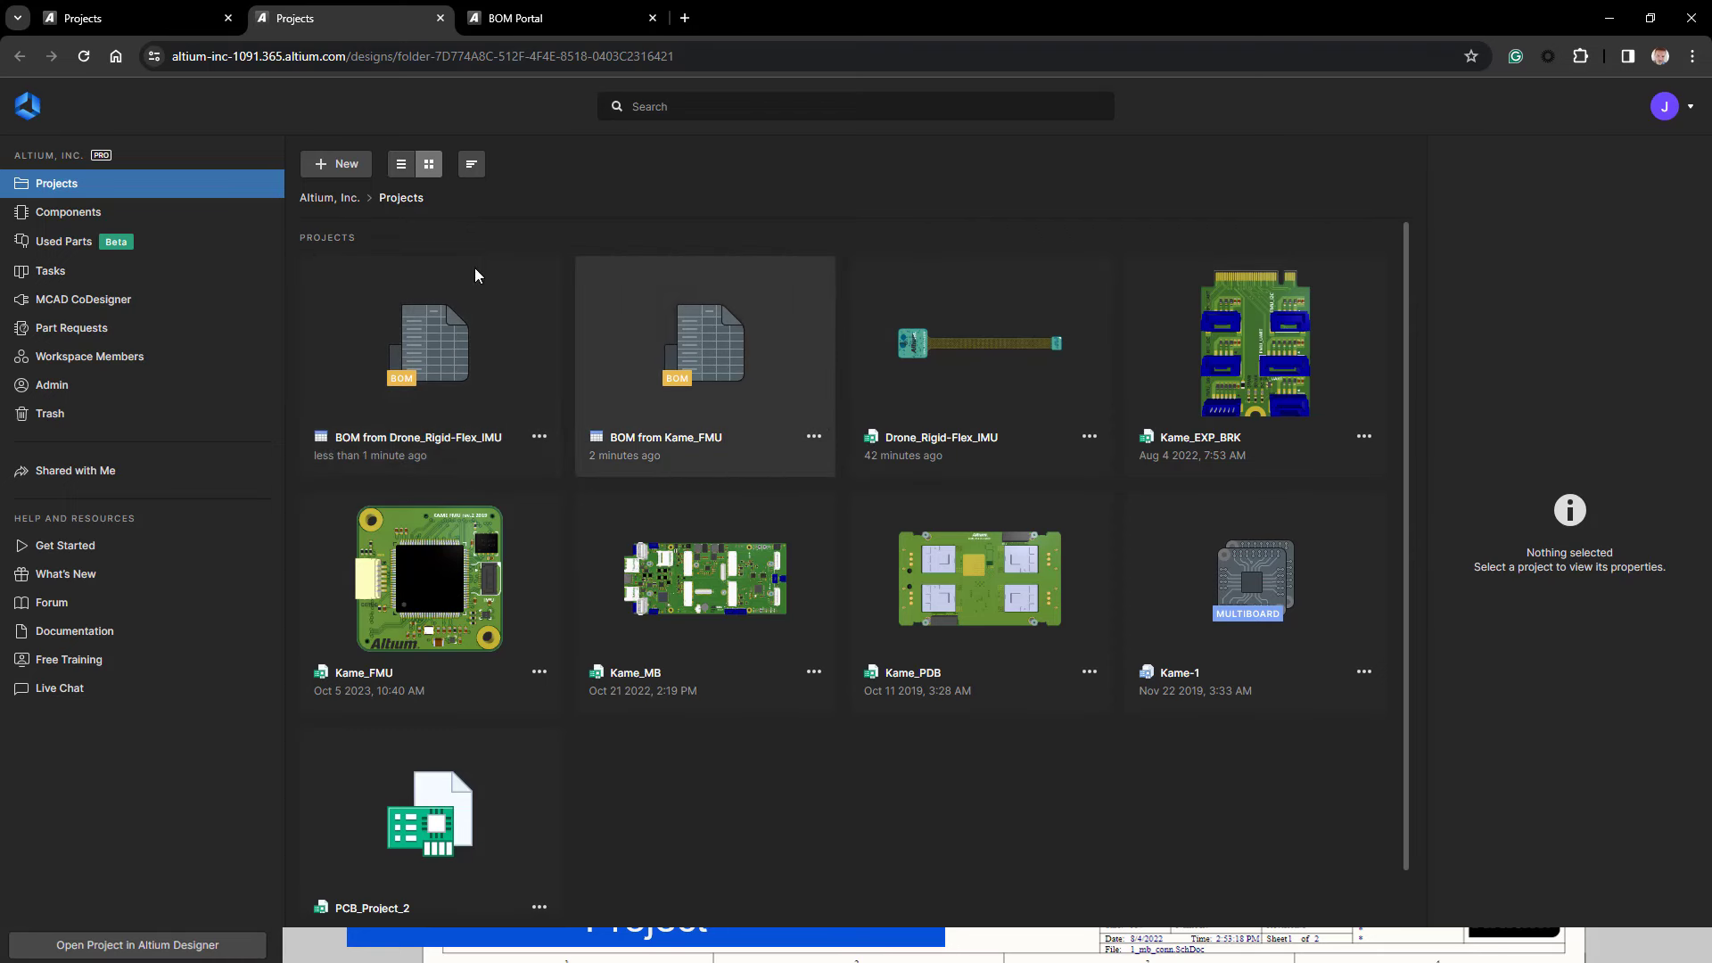
click(337, 162)
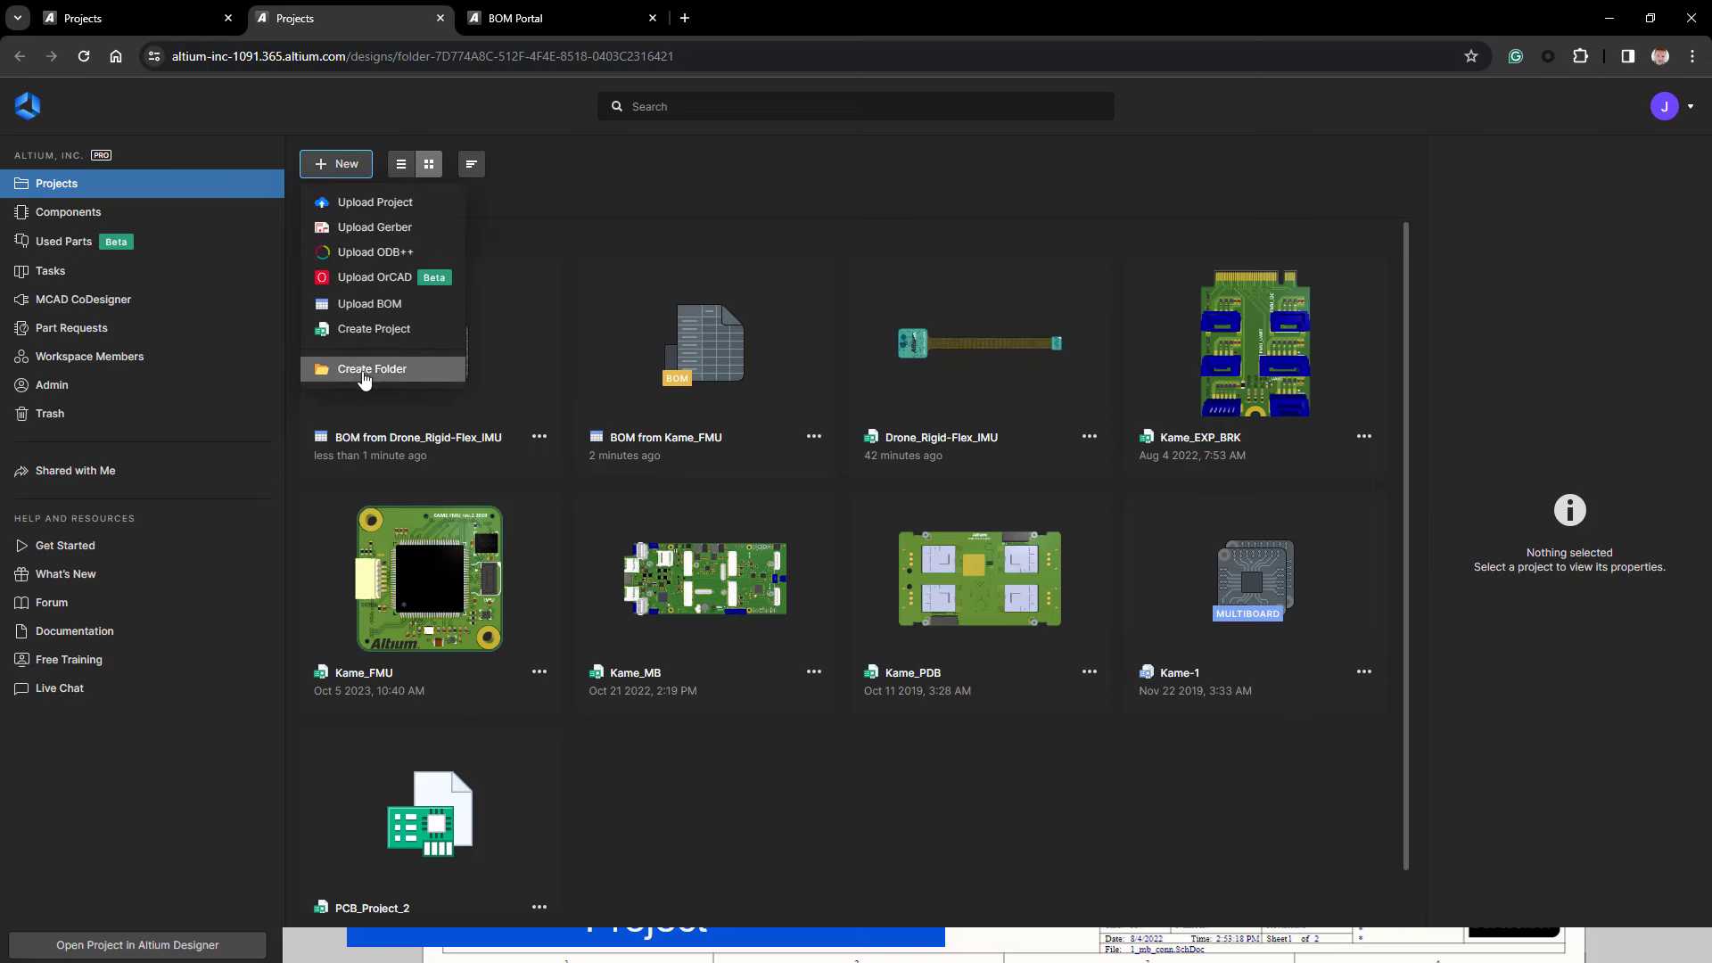
click(371, 367)
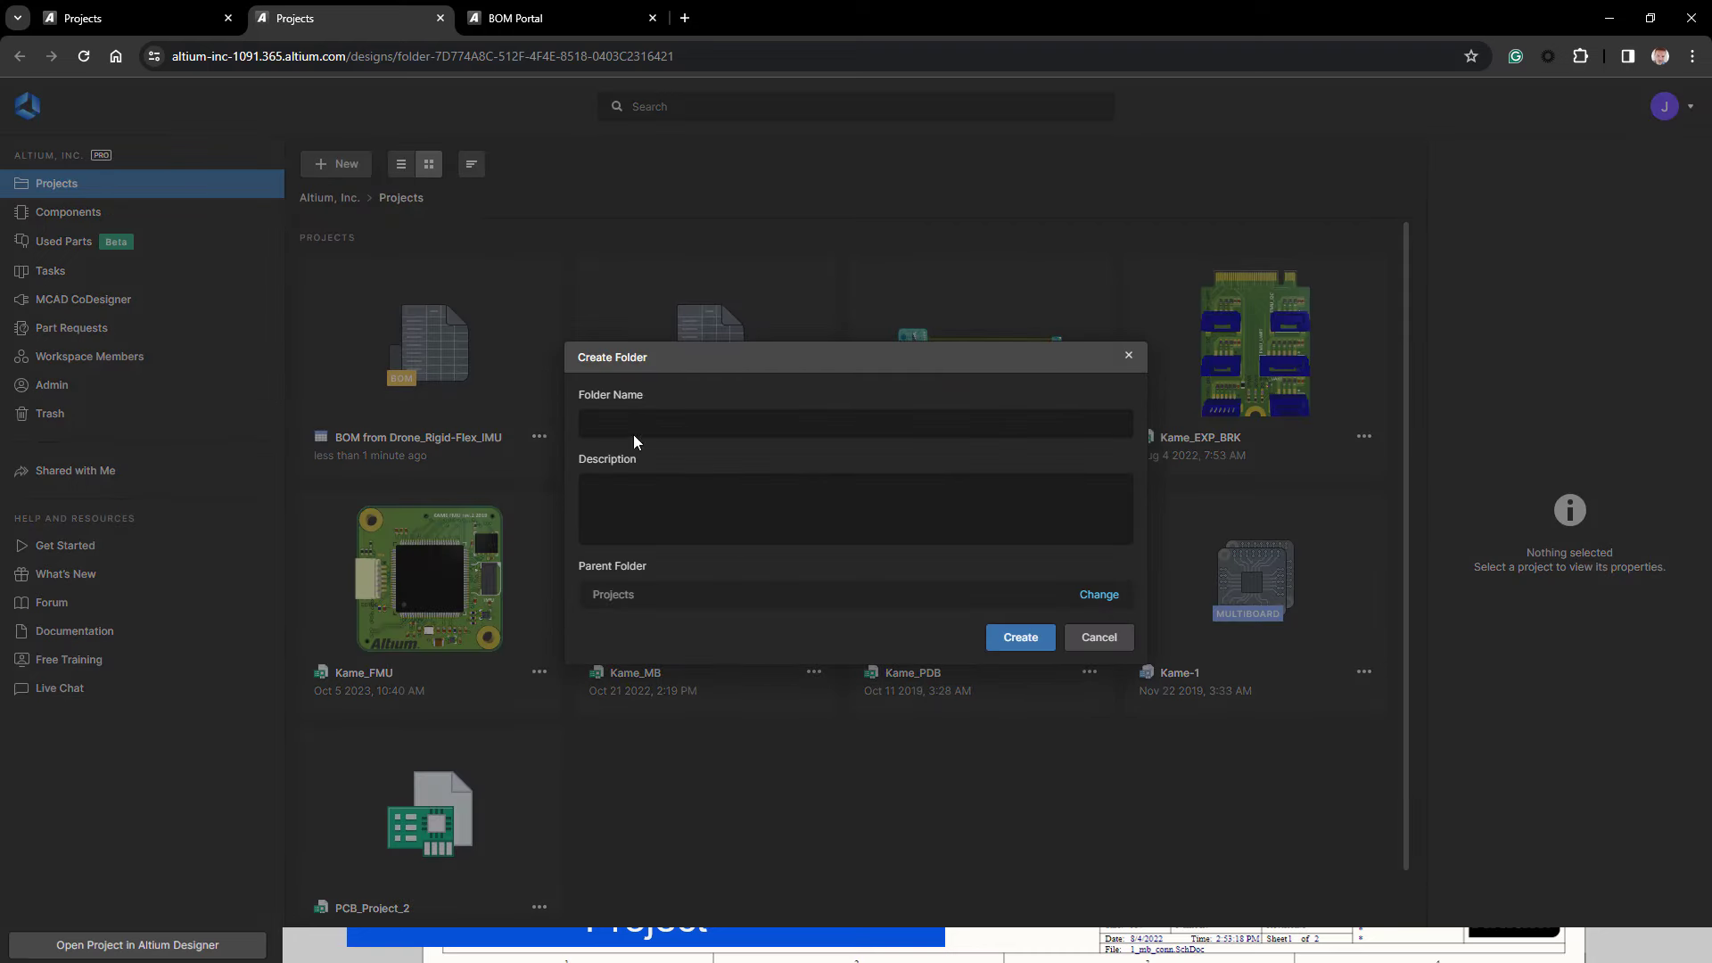
text(BOM FOlder)
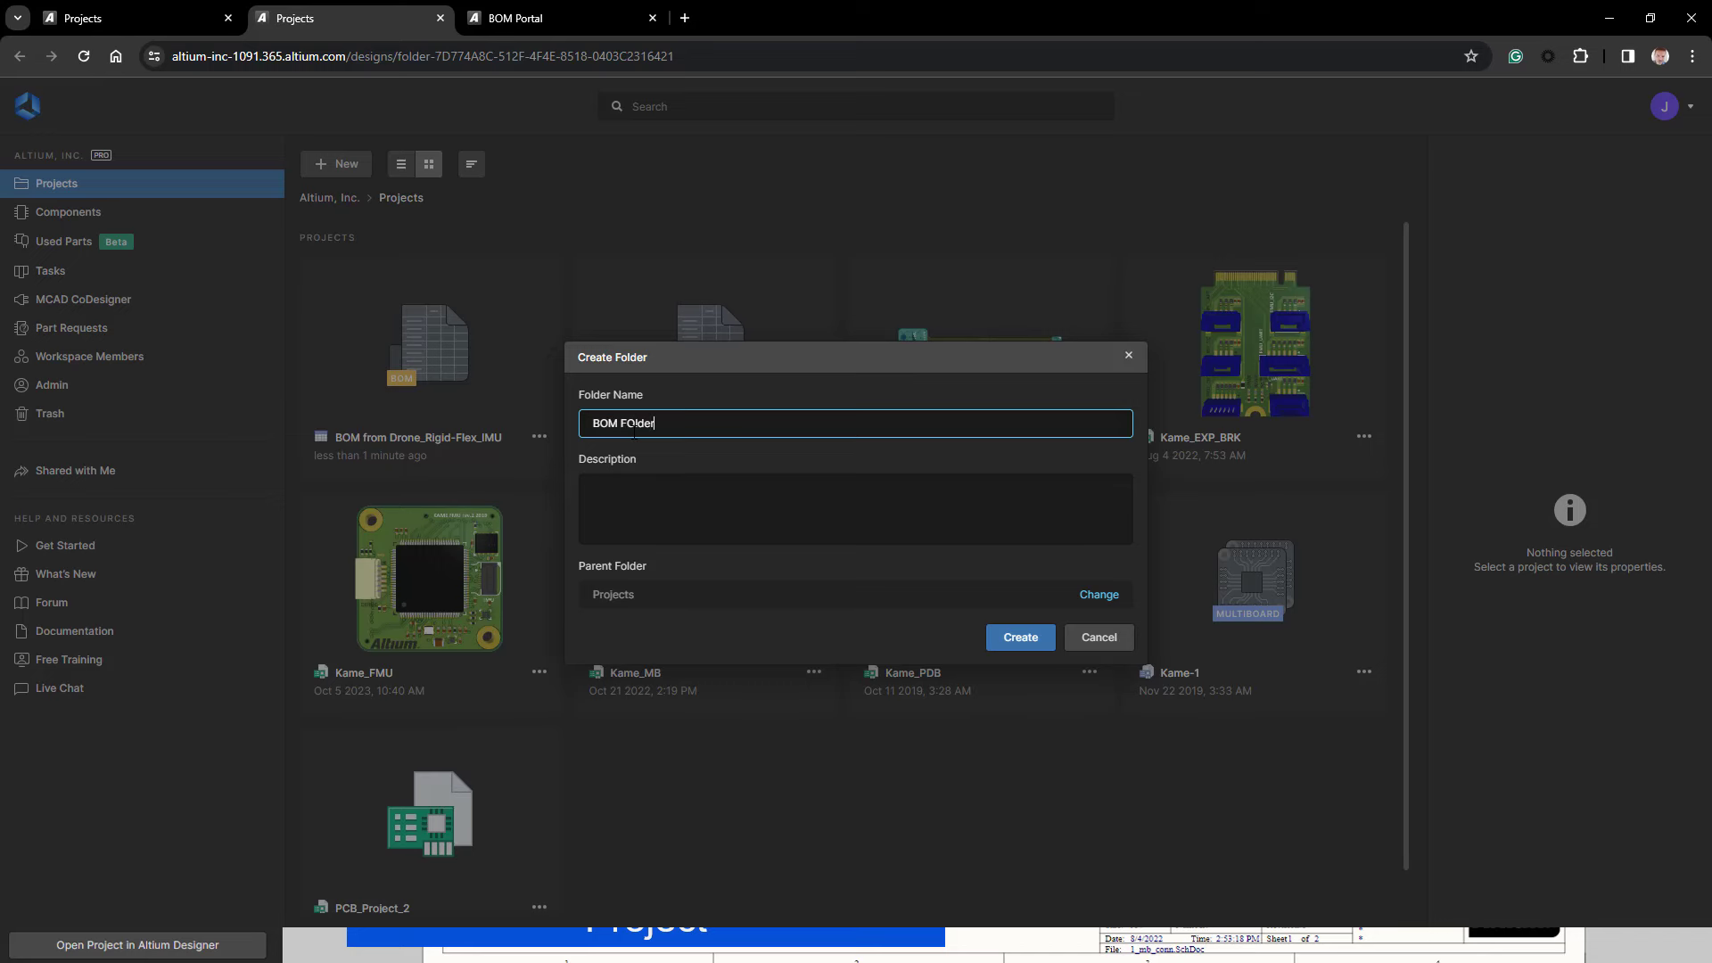
click(1019, 637)
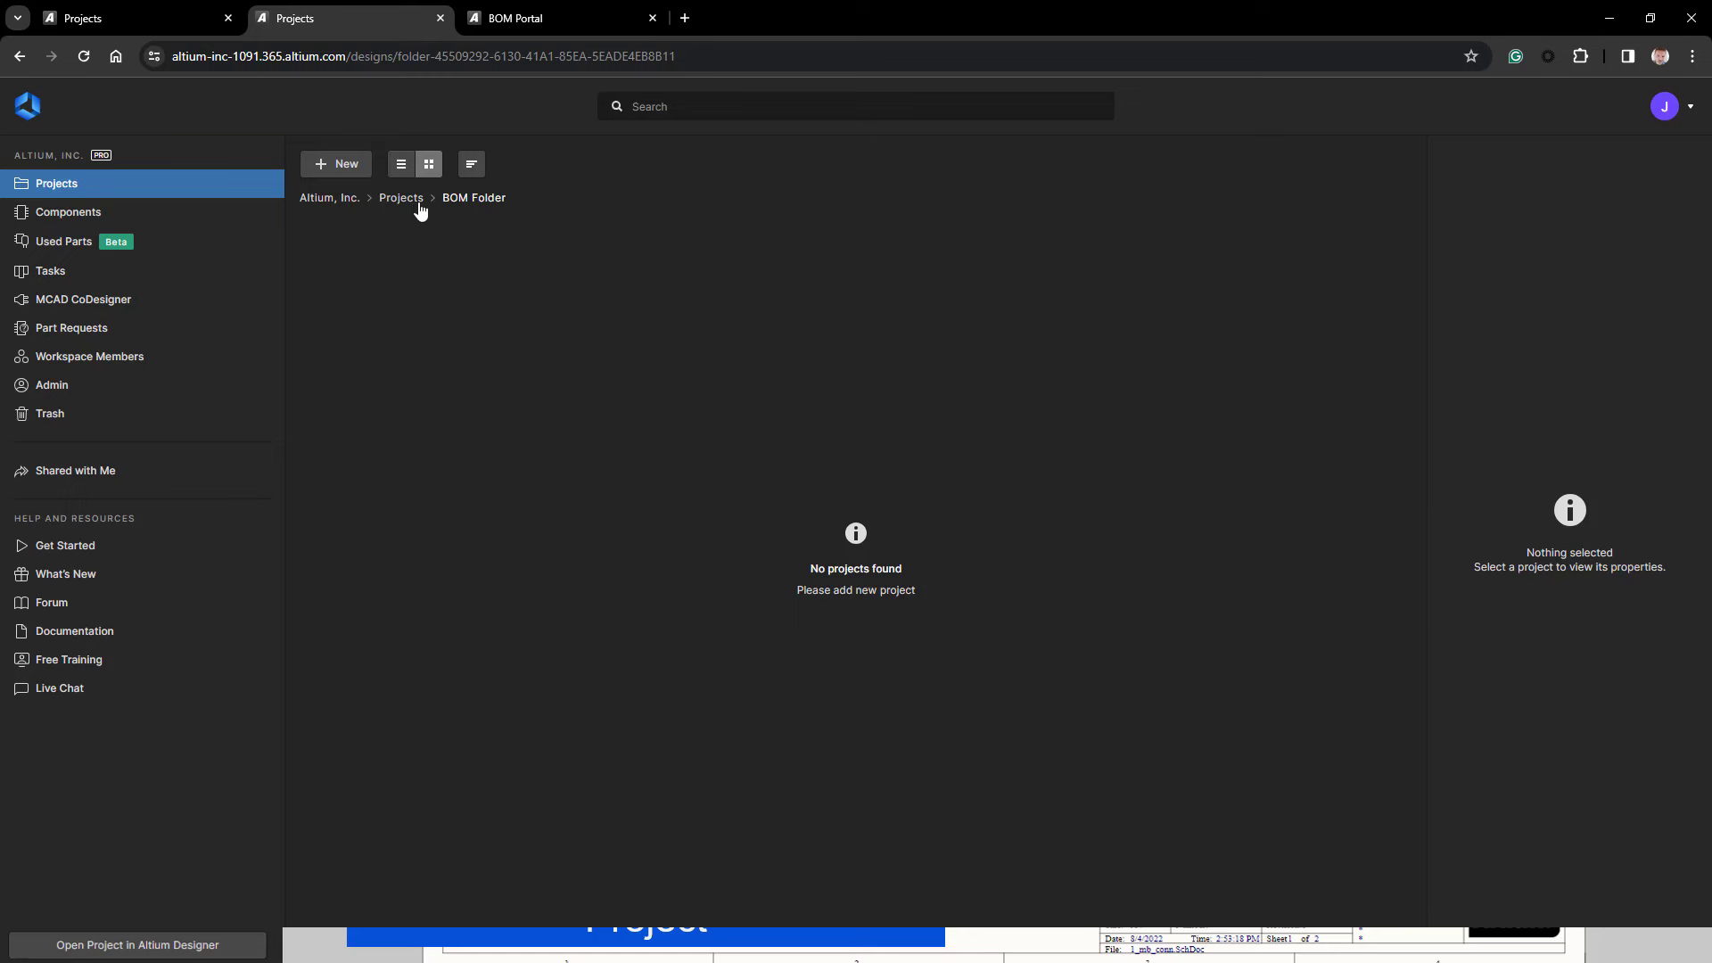
- Move BOM from Drone_Rigid-Flex_IMU into BOM Folder using the Move action
click(401, 198)
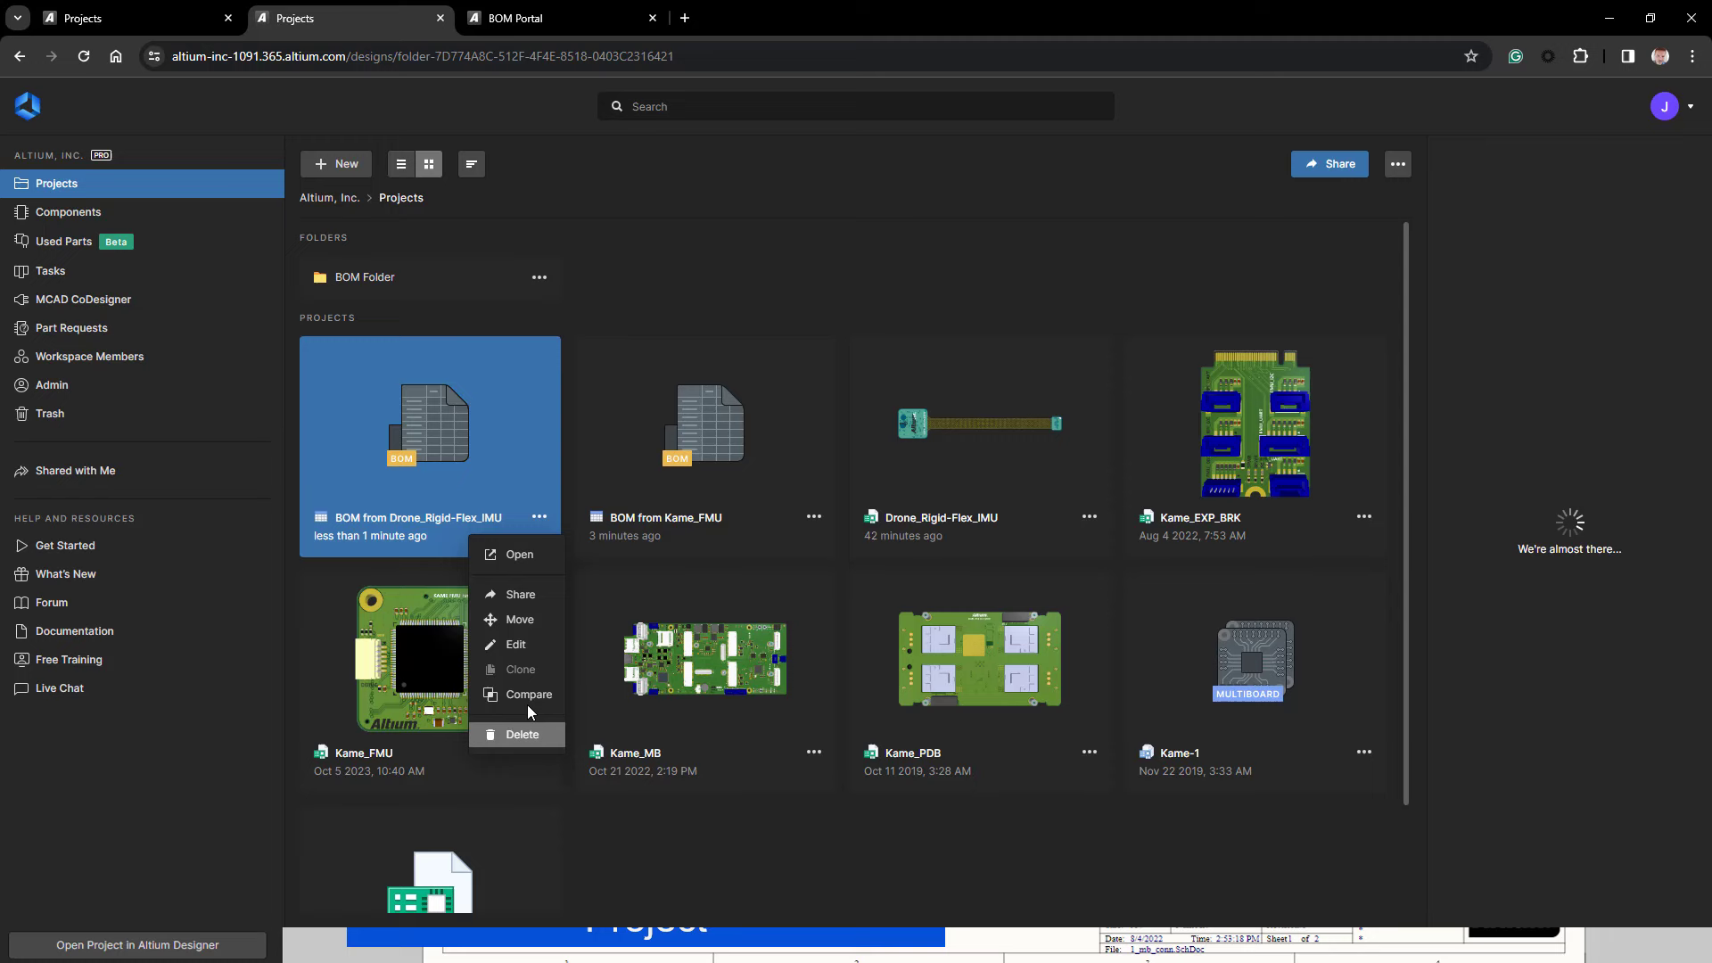
click(519, 619)
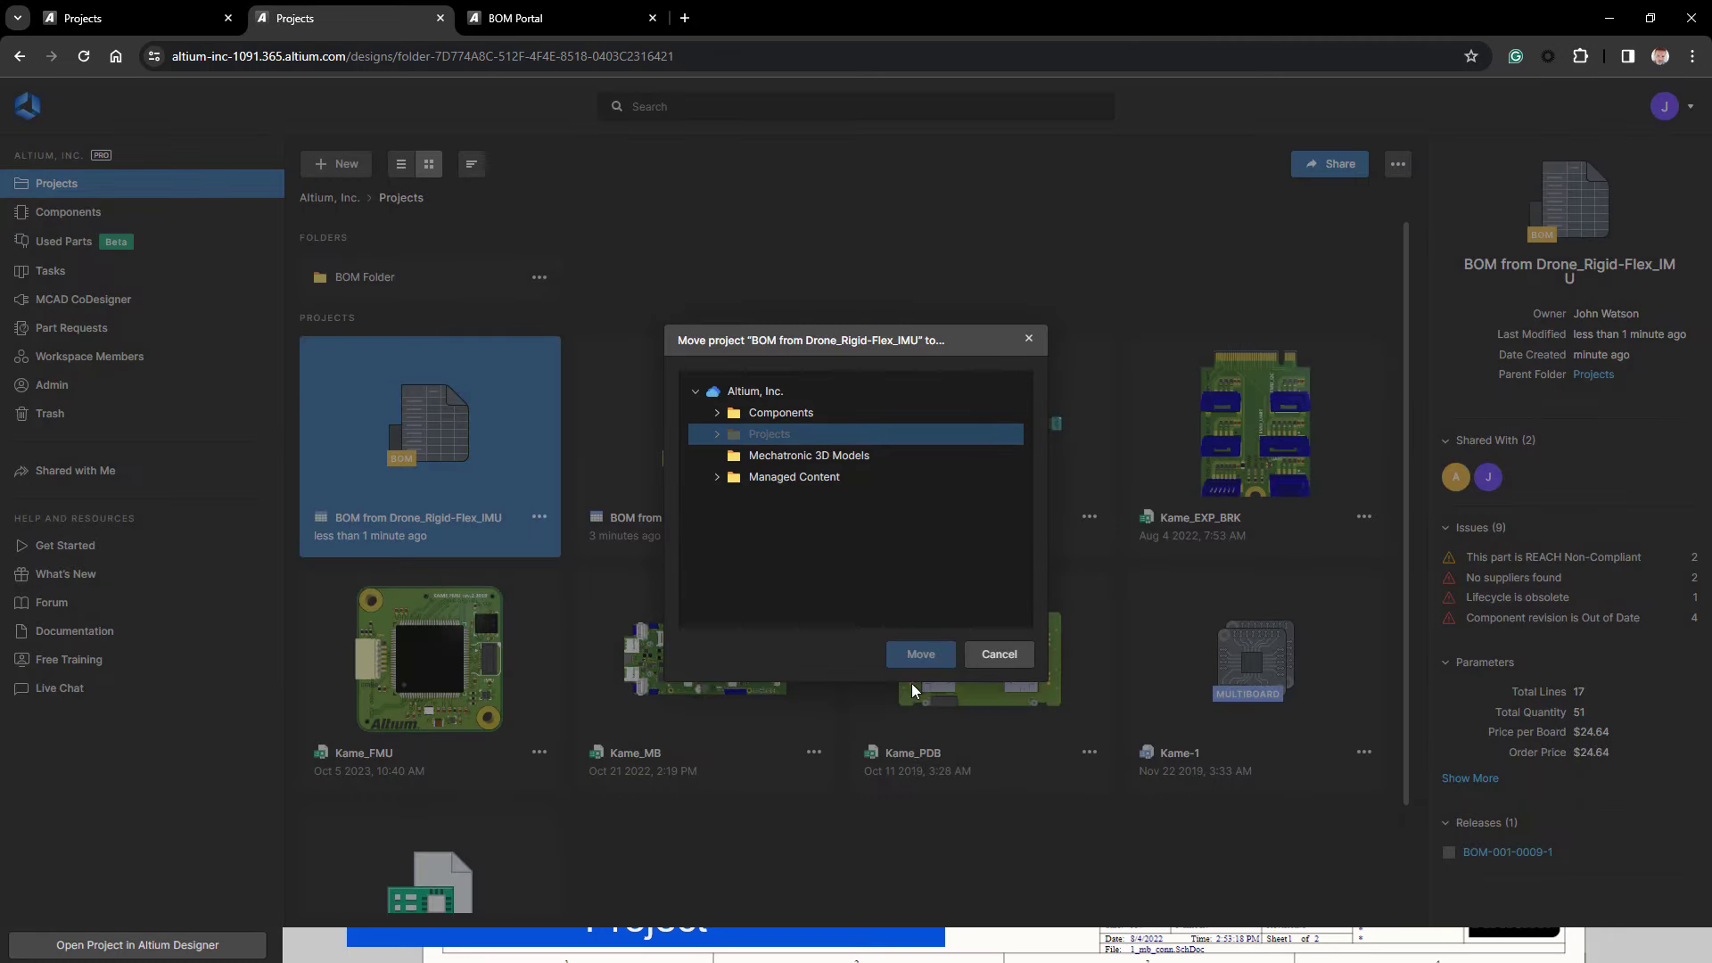
mouse_move(717, 455)
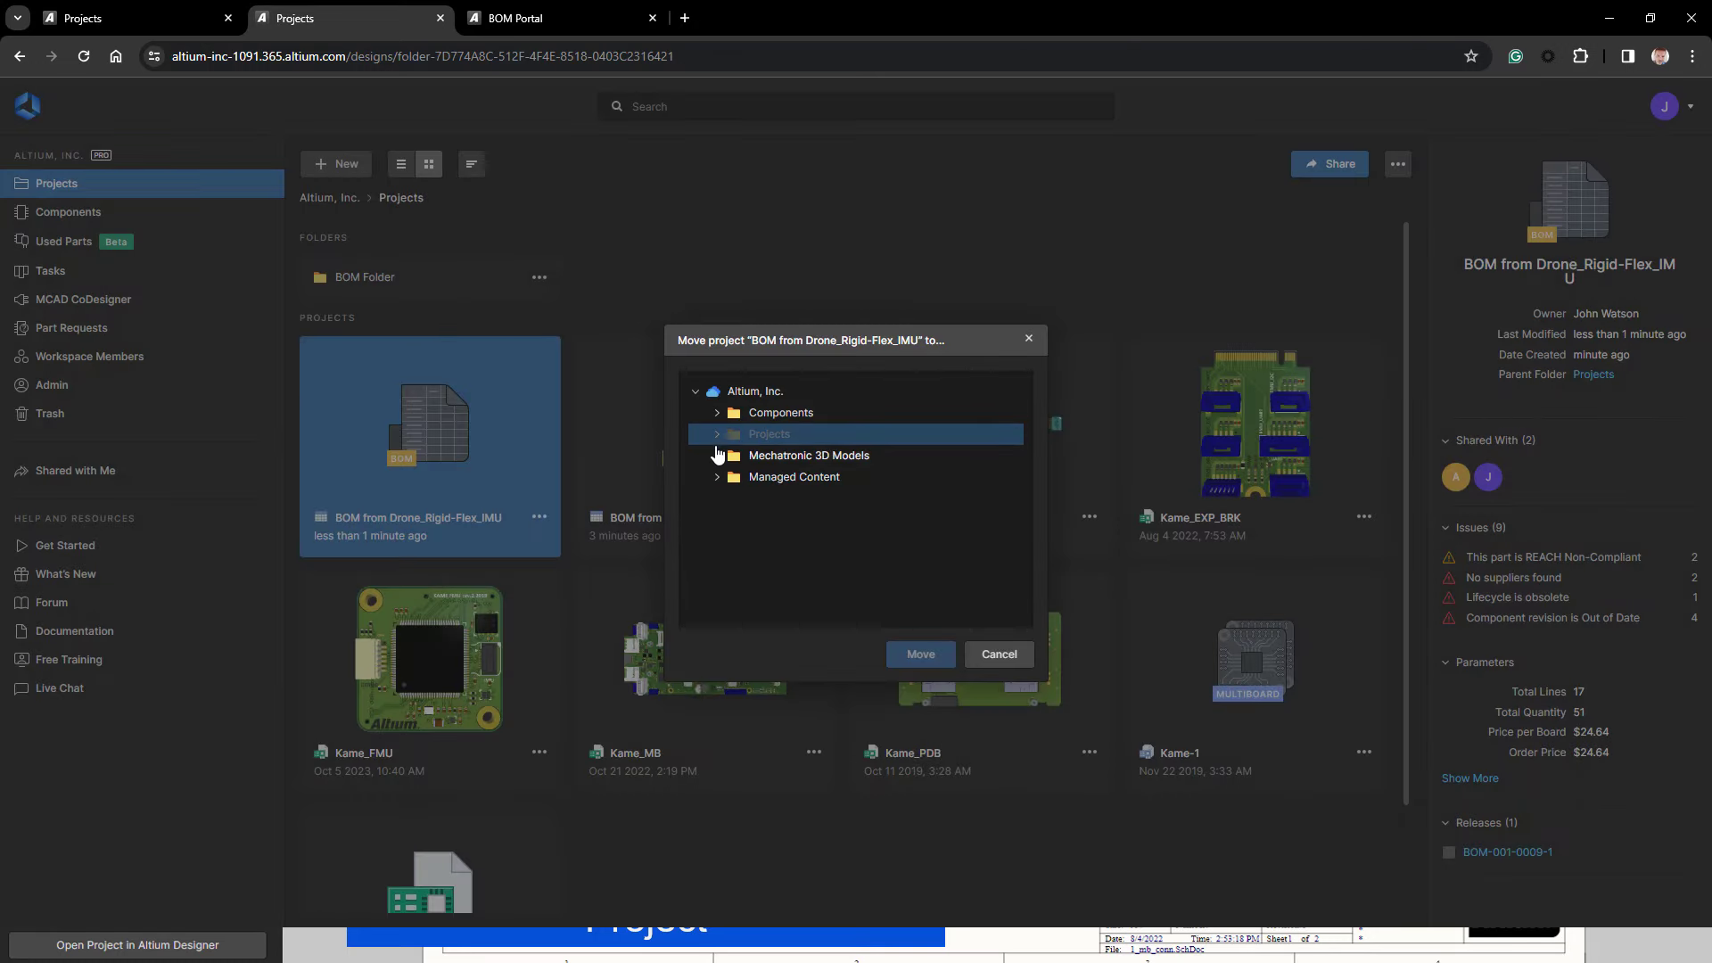
click(717, 433)
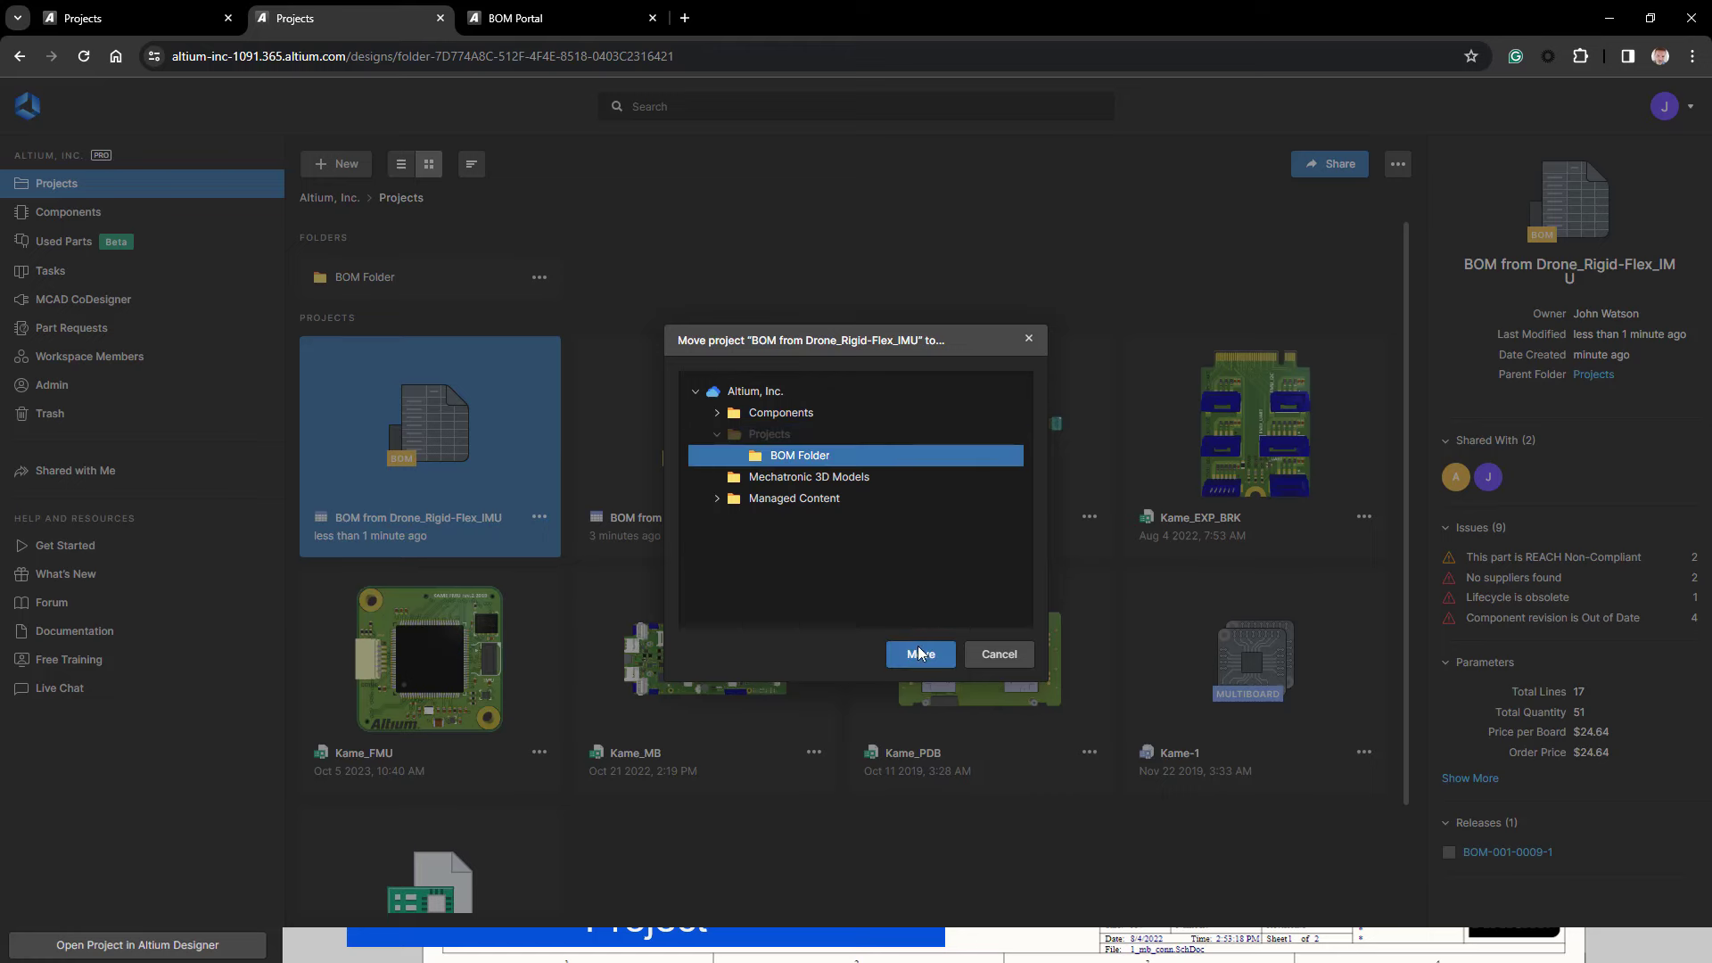
click(918, 655)
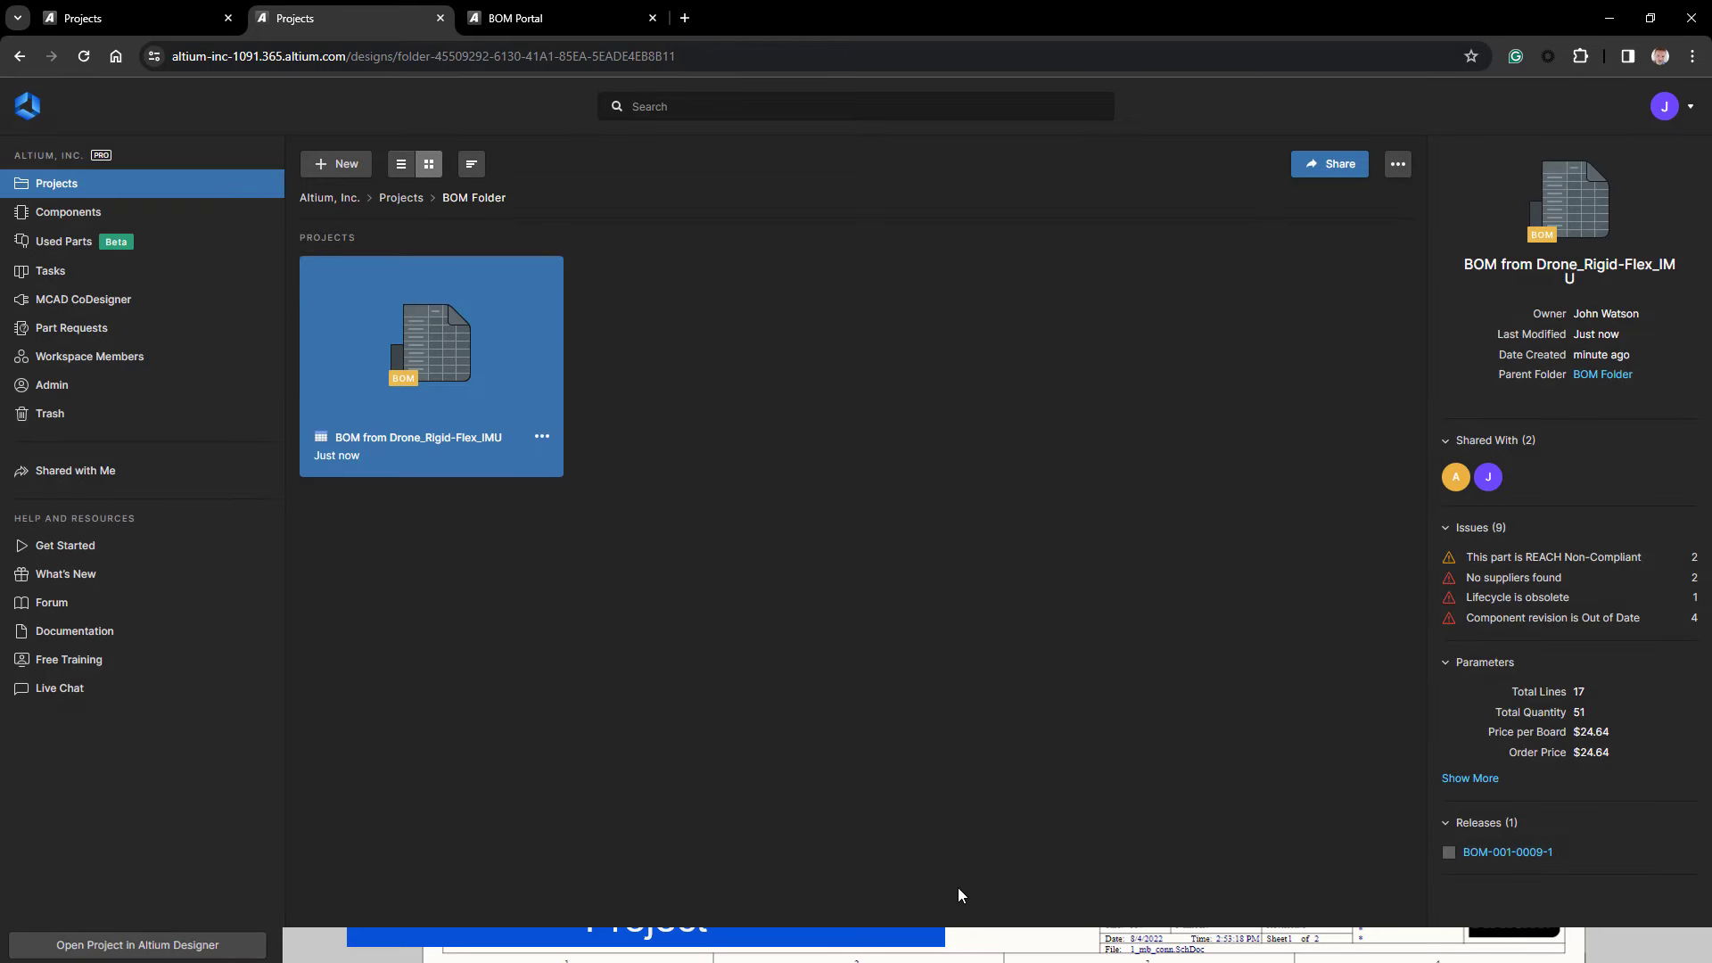